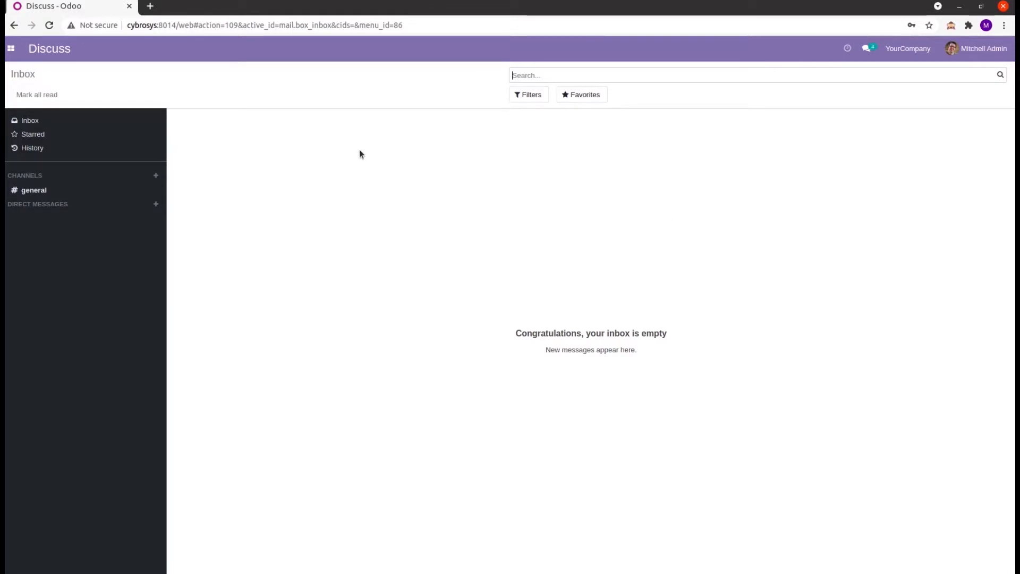
- Navigate from Discuss to Hospital > Configuration > Lab Test, which lists no records
{"action": "left_click", "coordinate": [10, 49]}
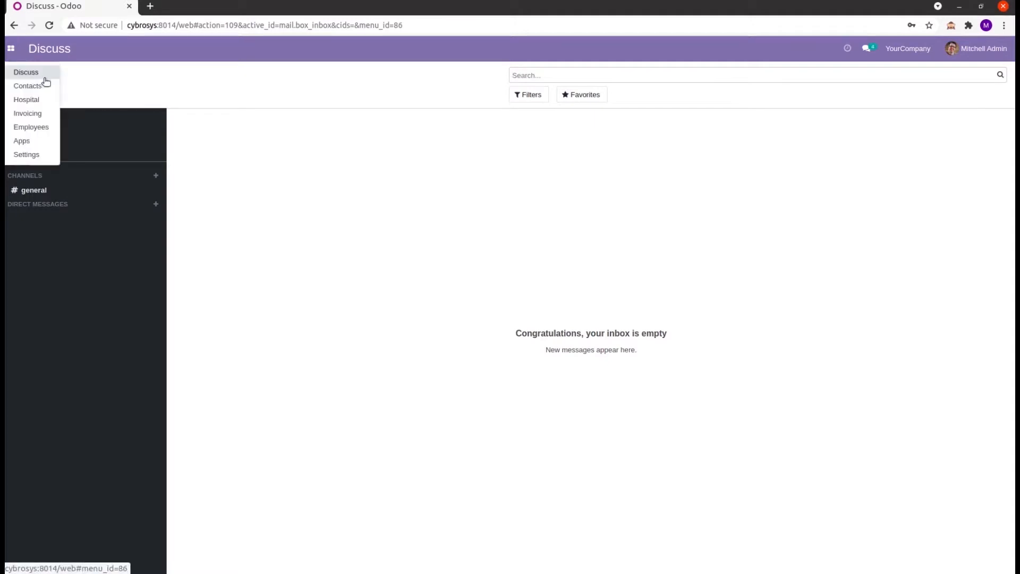
{"action": "left_click", "coordinate": [26, 100]}
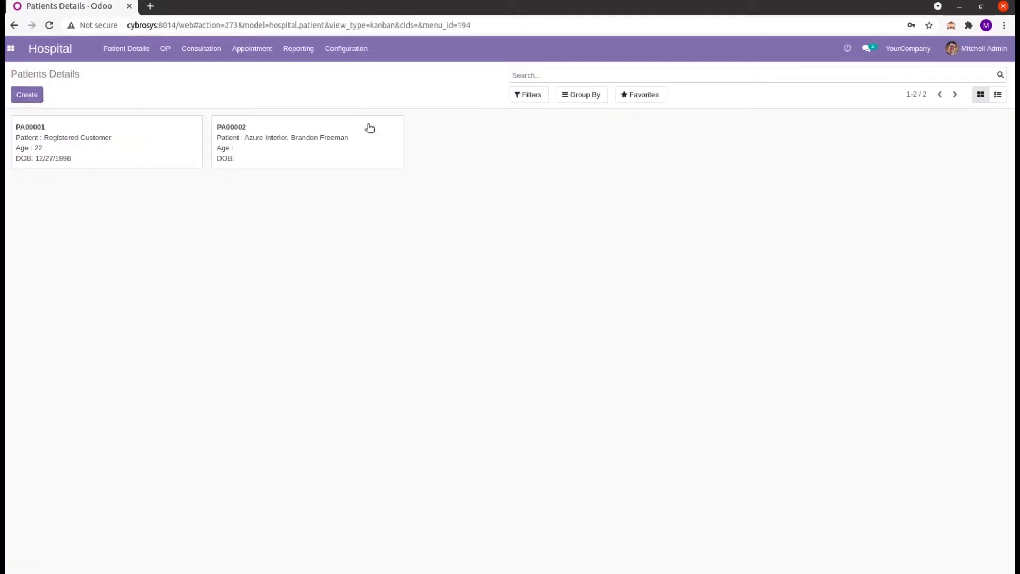
{"action": "left_click", "coordinate": [346, 49]}
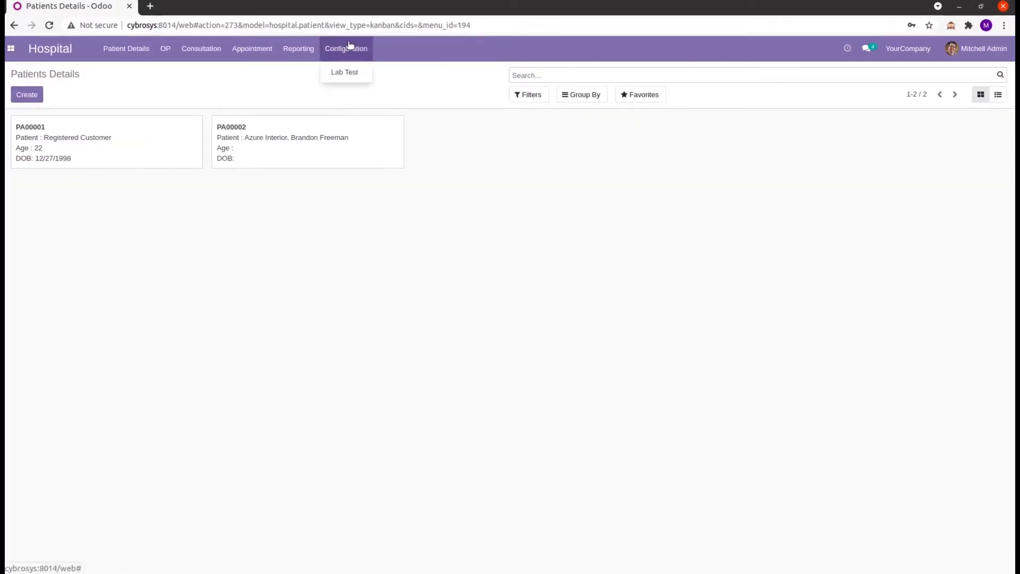
{"action": "left_click", "coordinate": [344, 72]}
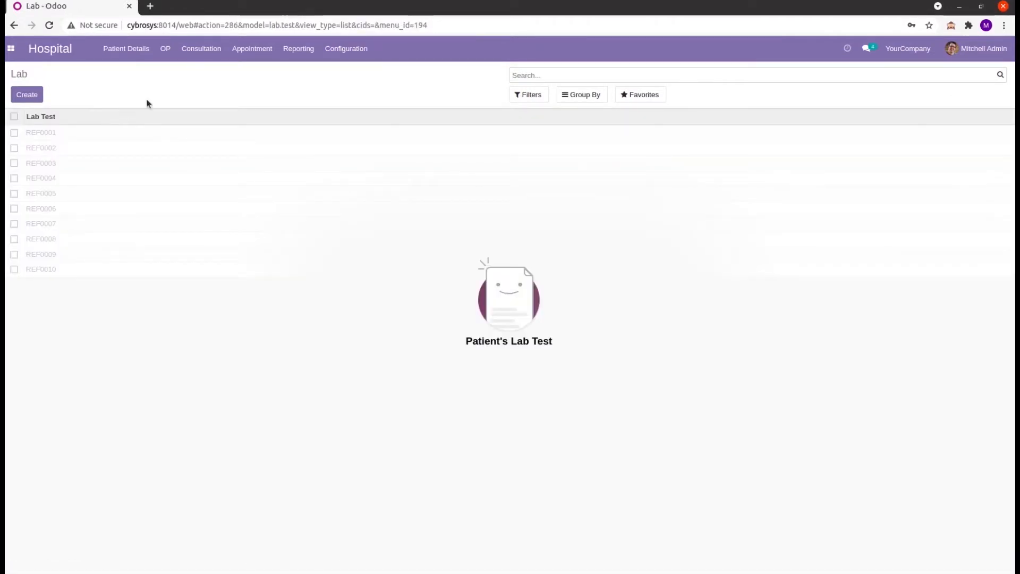
{"action": "mouse_move", "coordinate": [196, 97]}
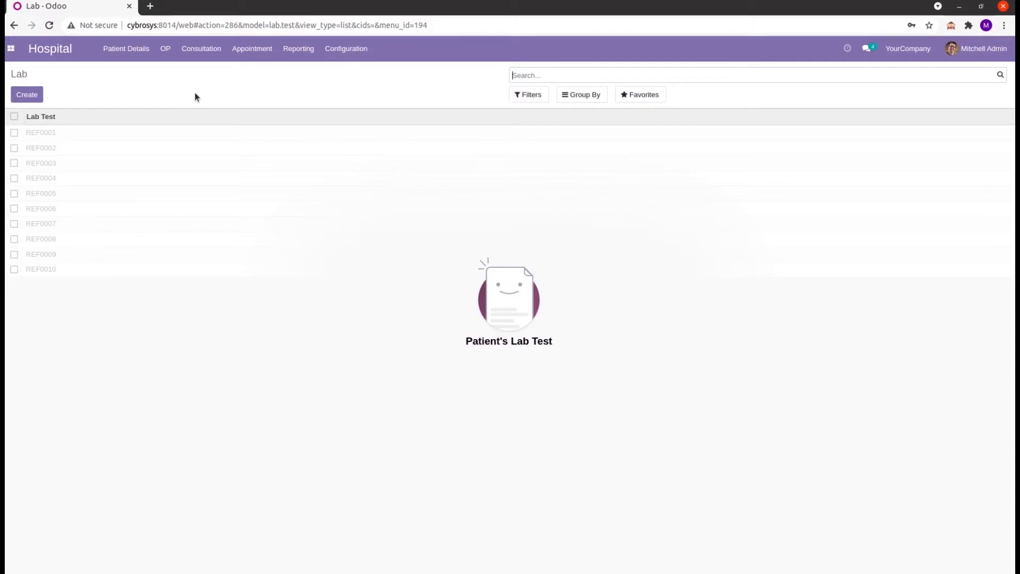
{"action": "mouse_move", "coordinate": [70, 163]}
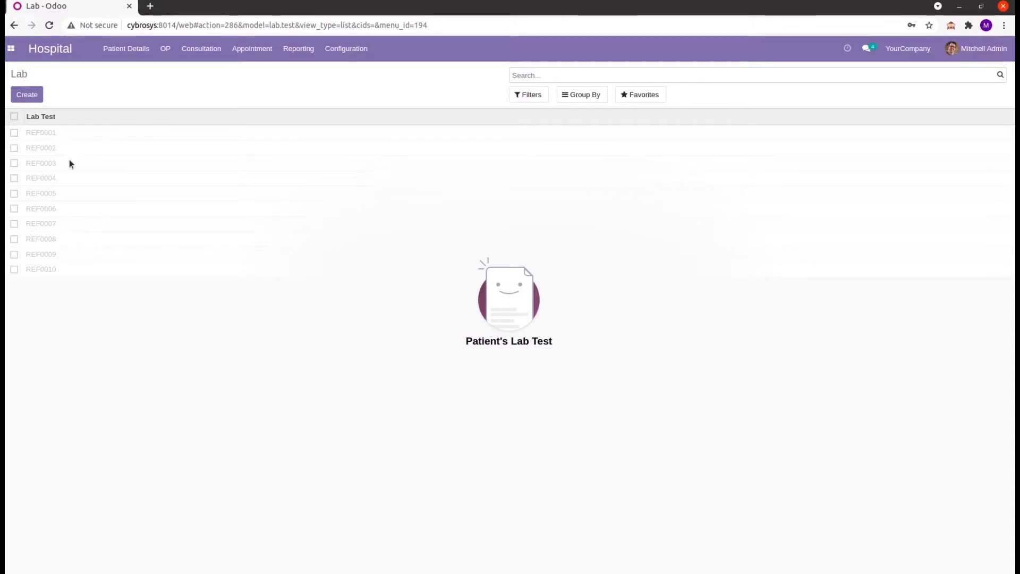
{"action": "mouse_move", "coordinate": [204, 288]}
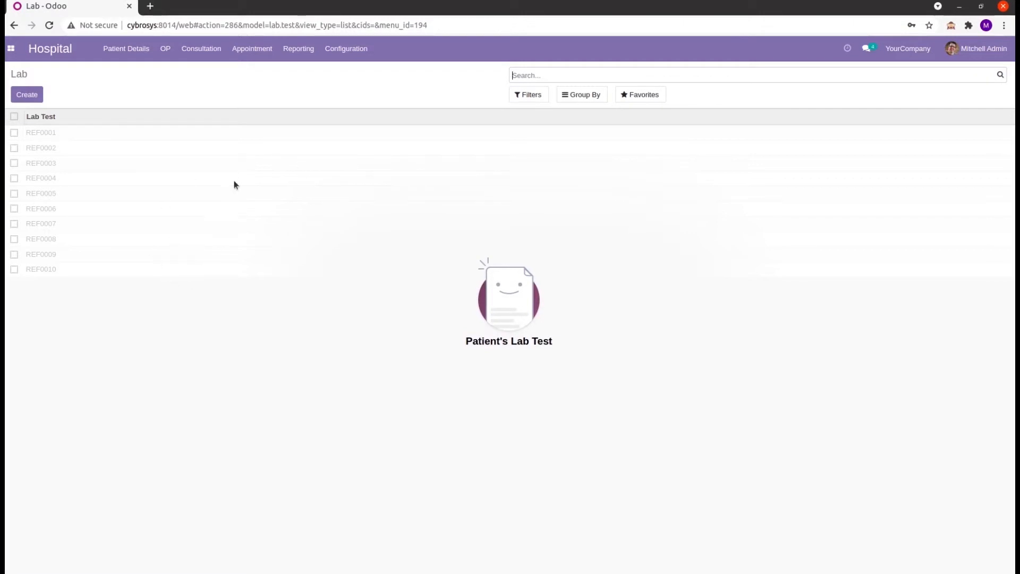
{"action": "mouse_move", "coordinate": [107, 359]}
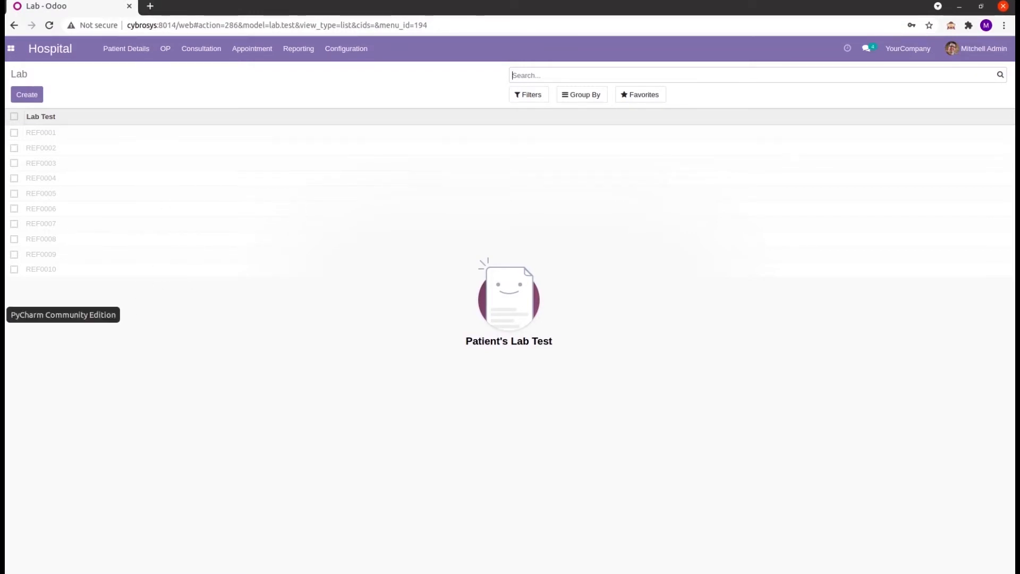
- Switch to PyCharm and add a new file named demo.xml to the hospital_management demo folder
{"action": "left_click", "coordinate": [62, 314]}
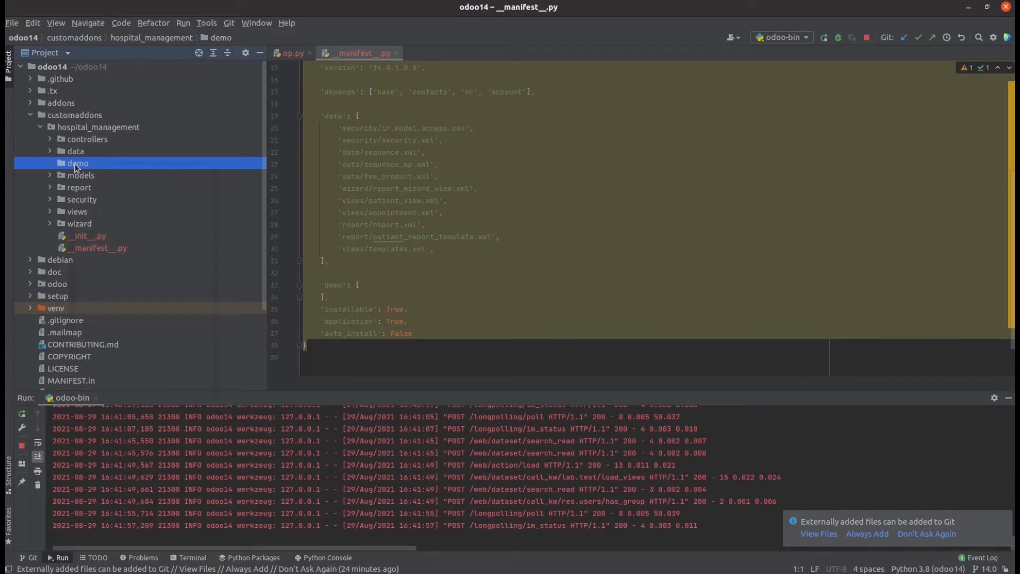
{"action": "right_click", "coordinate": [77, 162]}
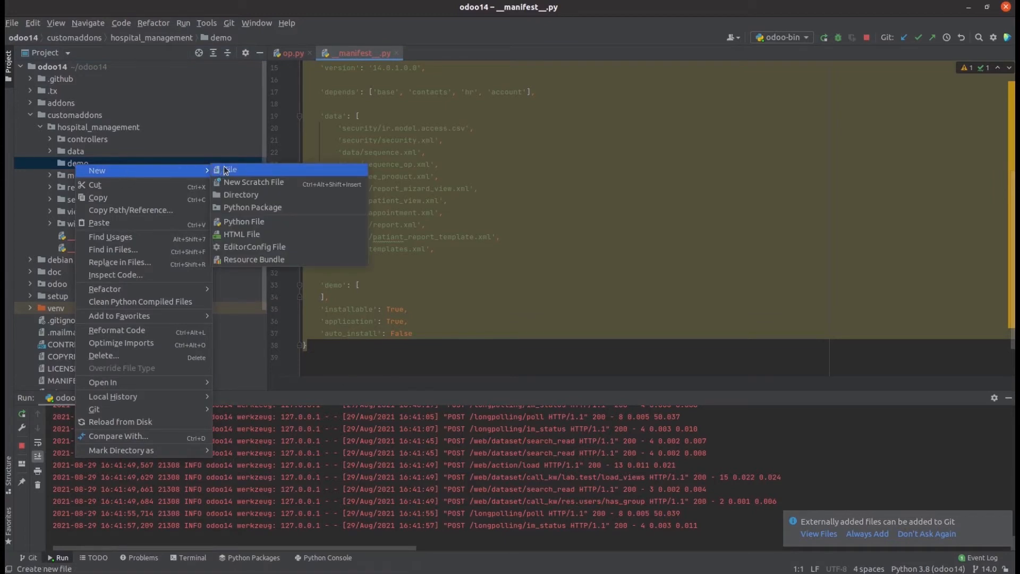
{"action": "left_click", "coordinate": [227, 170]}
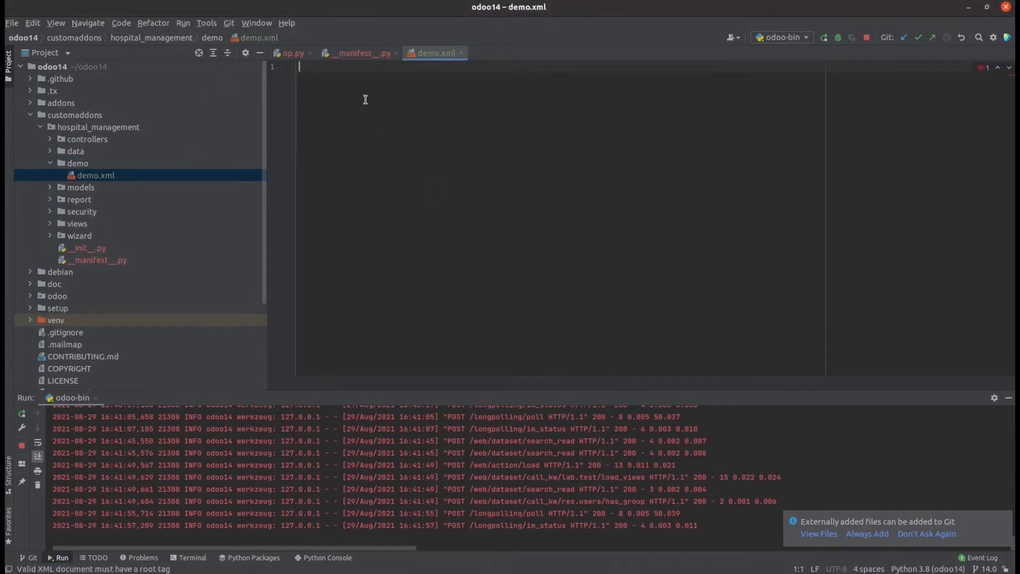
- Add the <odoo> root element with a <data> section to demo.xml
{"action": "type", "text": "<odoo></odoo>"}
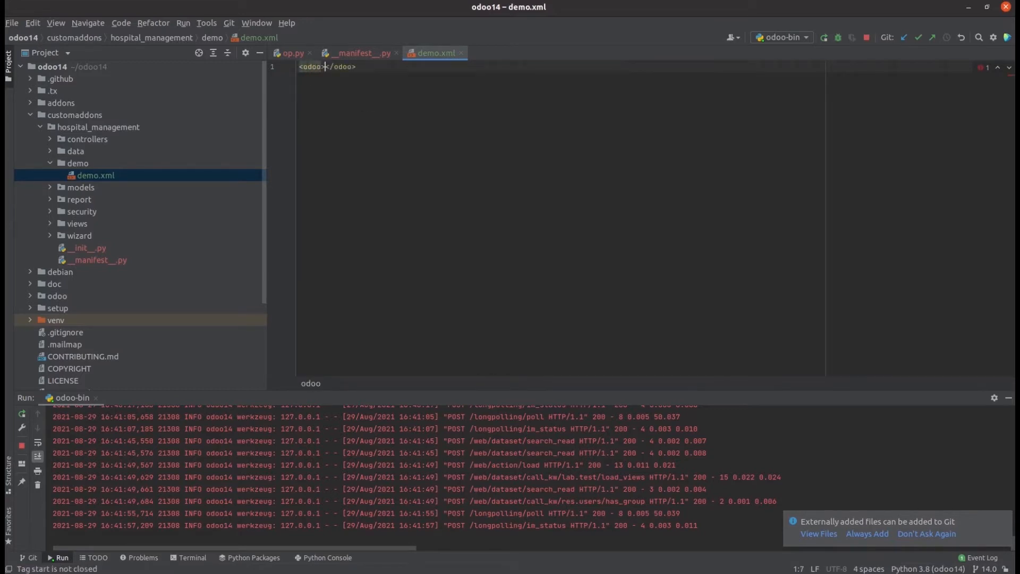
{"action": "key", "text": "Enter"}
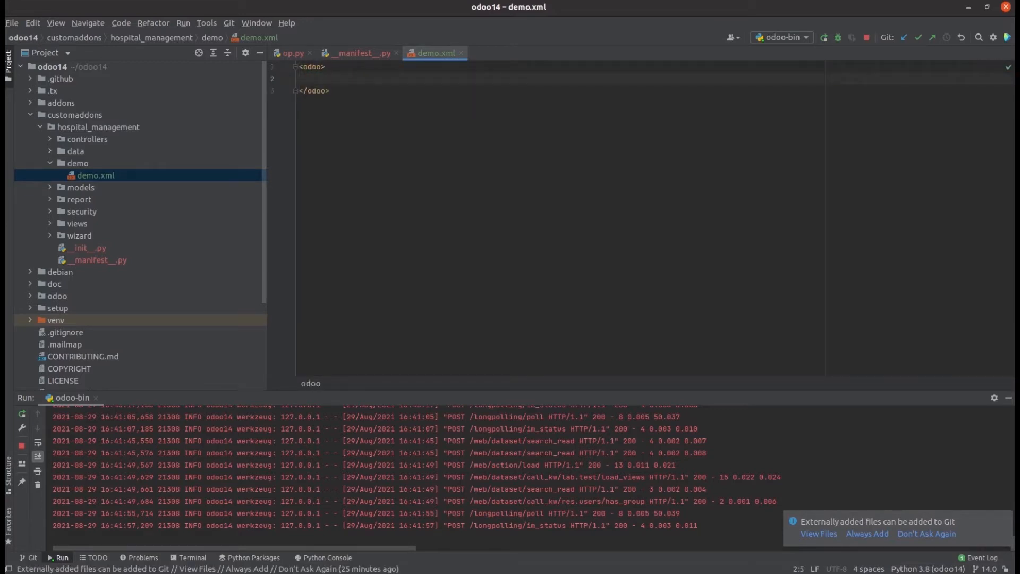
{"action": "type", "text": "<d"}
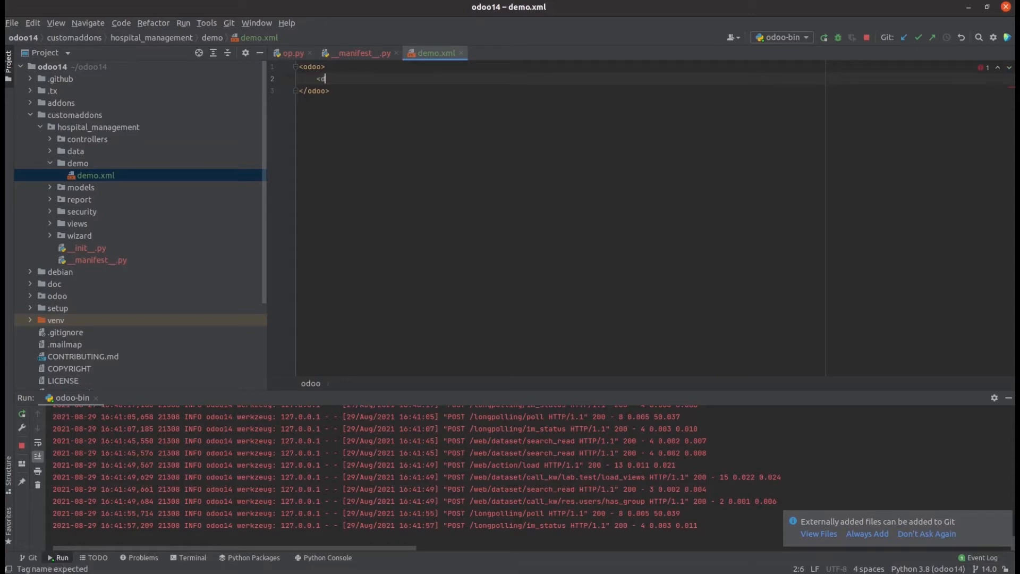
{"action": "type", "text": "data>"}
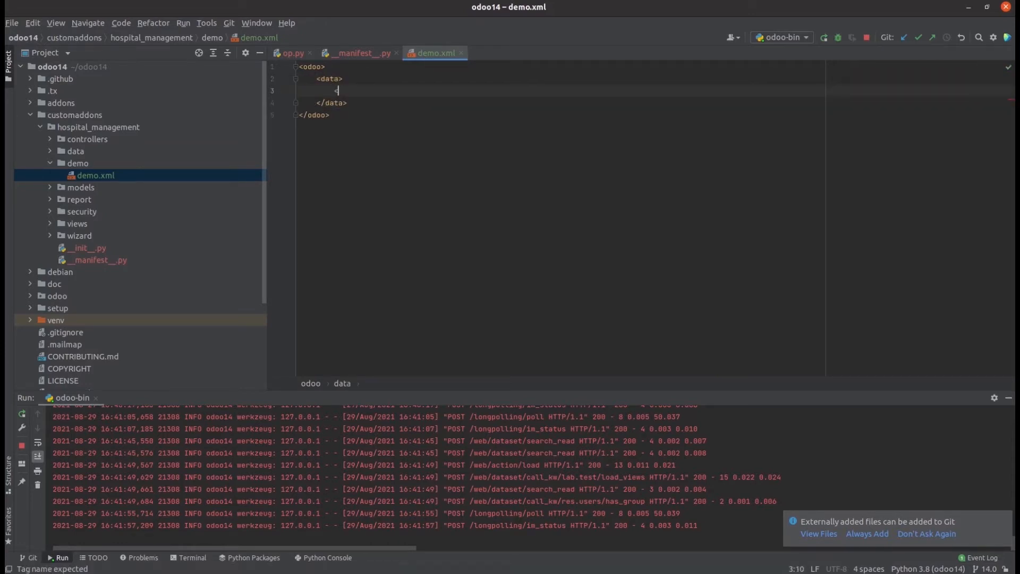
- Open a record tag with id test_01 and model lab.test inside data
{"action": "type", "text": "<record"}
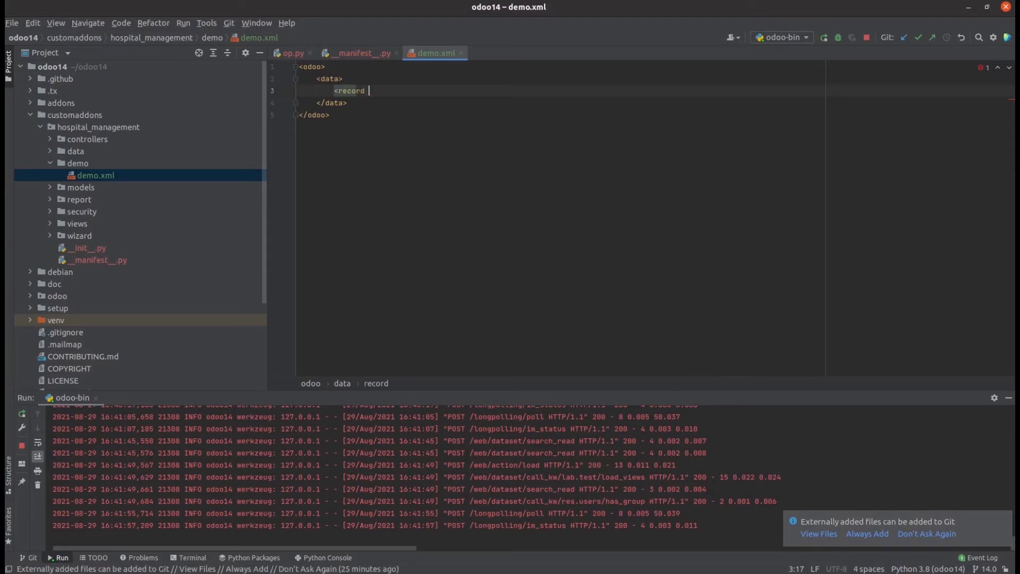
{"action": "type", "text": "id=\"test_"}
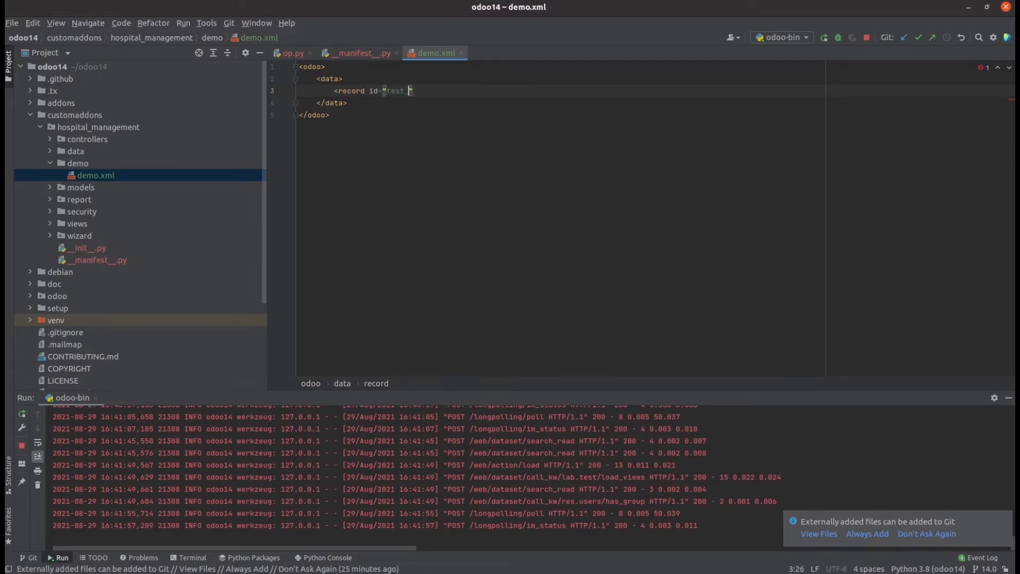
{"action": "type", "text": "01"}
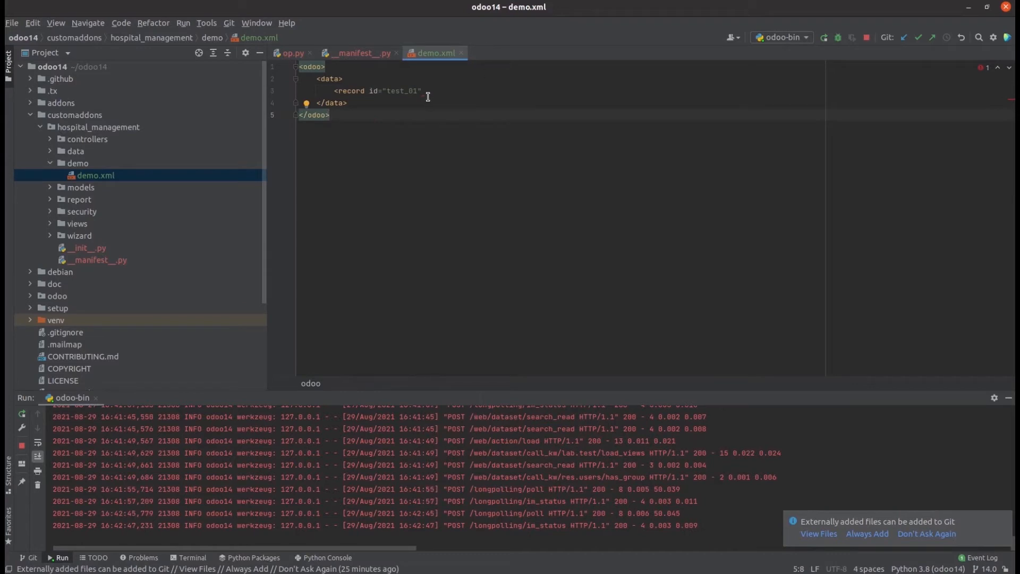
{"action": "type", "text": "model=\""}
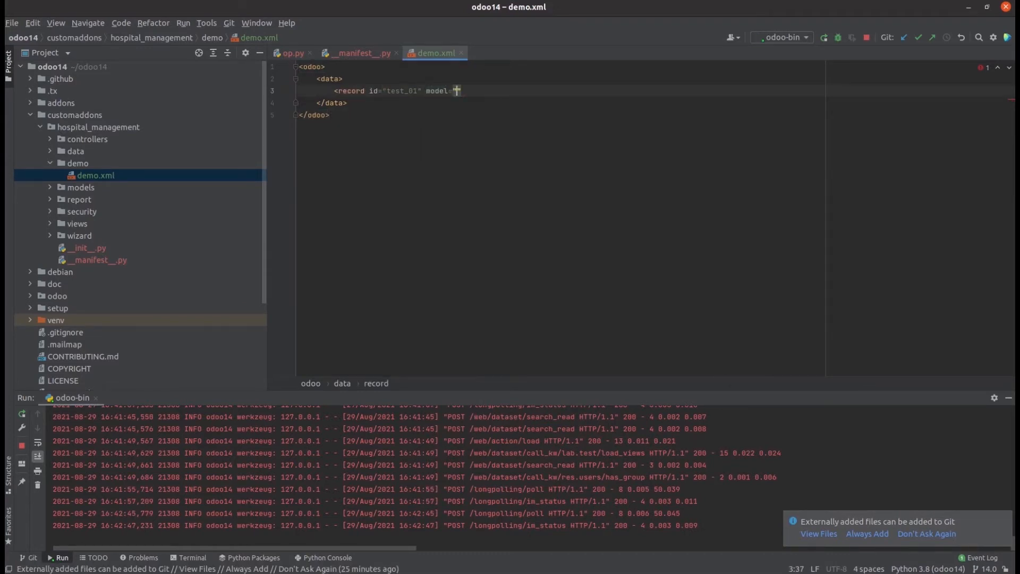
{"action": "type", "text": "lab"}
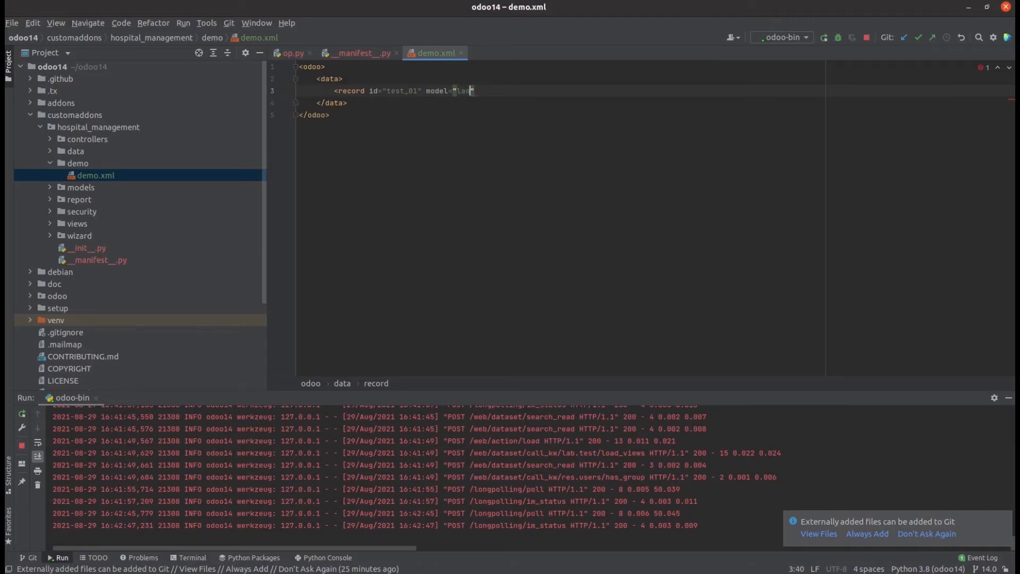
{"action": "type", "text": "."}
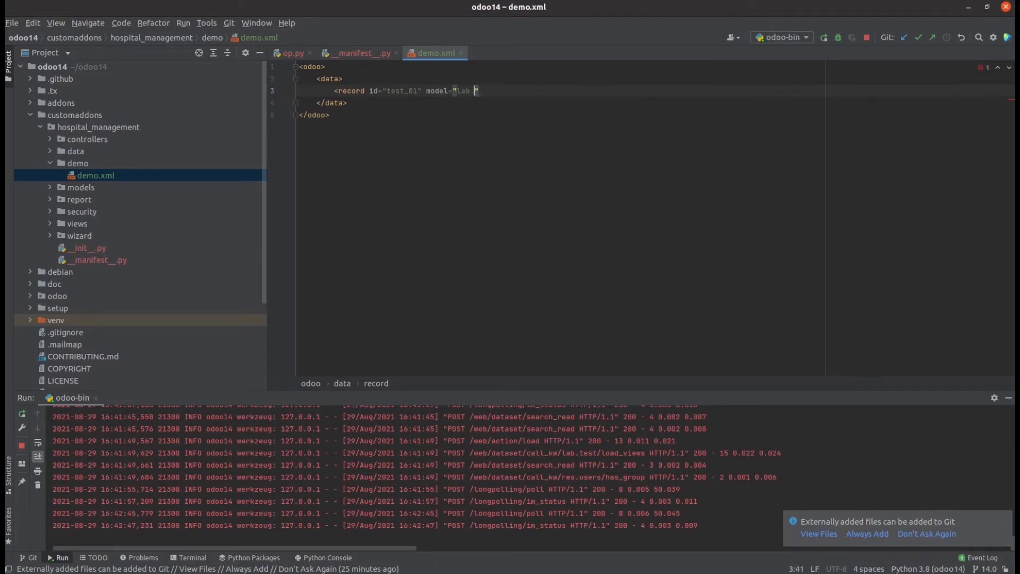
{"action": "type", "text": "test"}
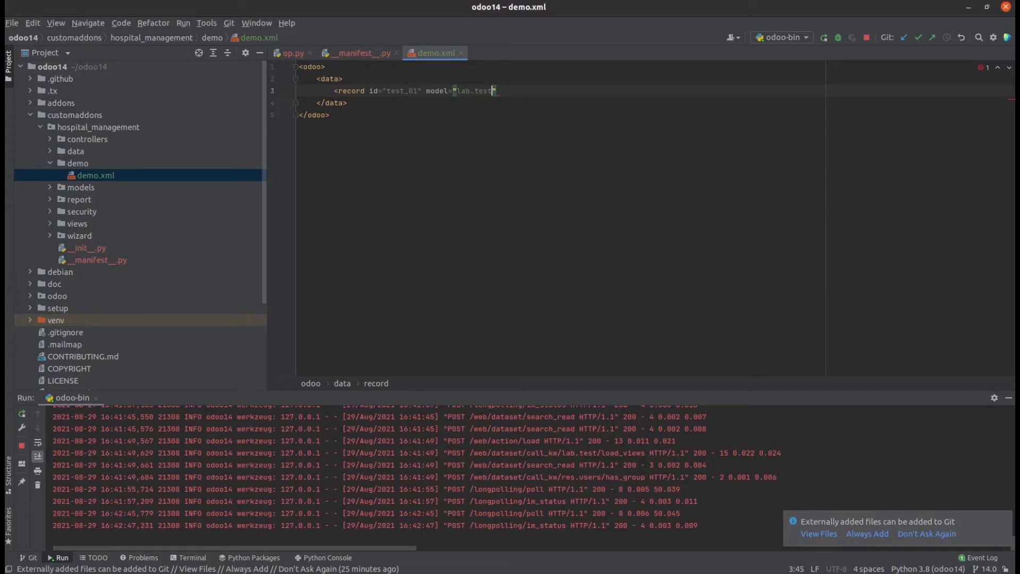
{"action": "type", "text": ">"}
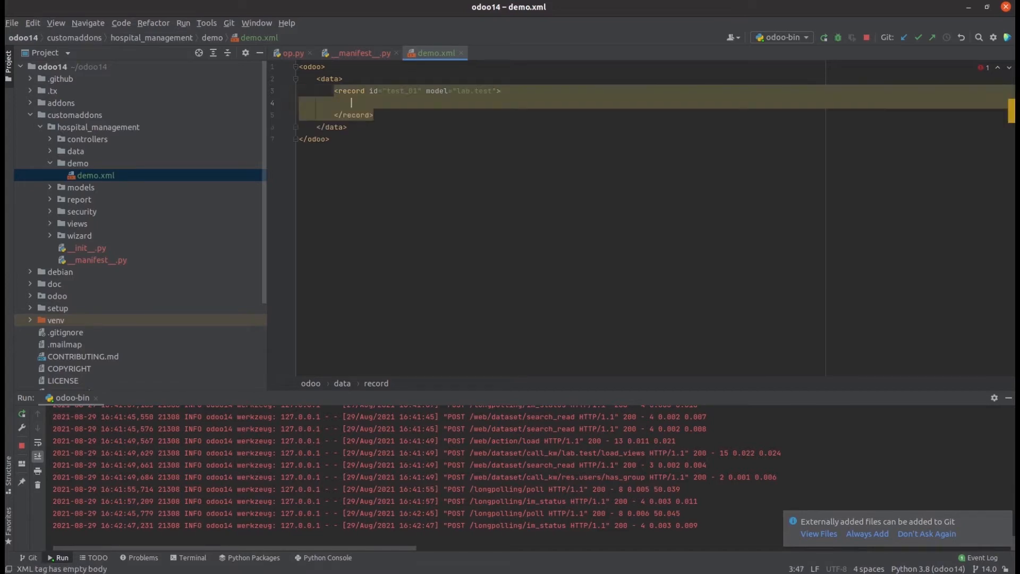
- Give record test_01 a name field with value HB and begin a second record tag
{"action": "type", "text": "<"}
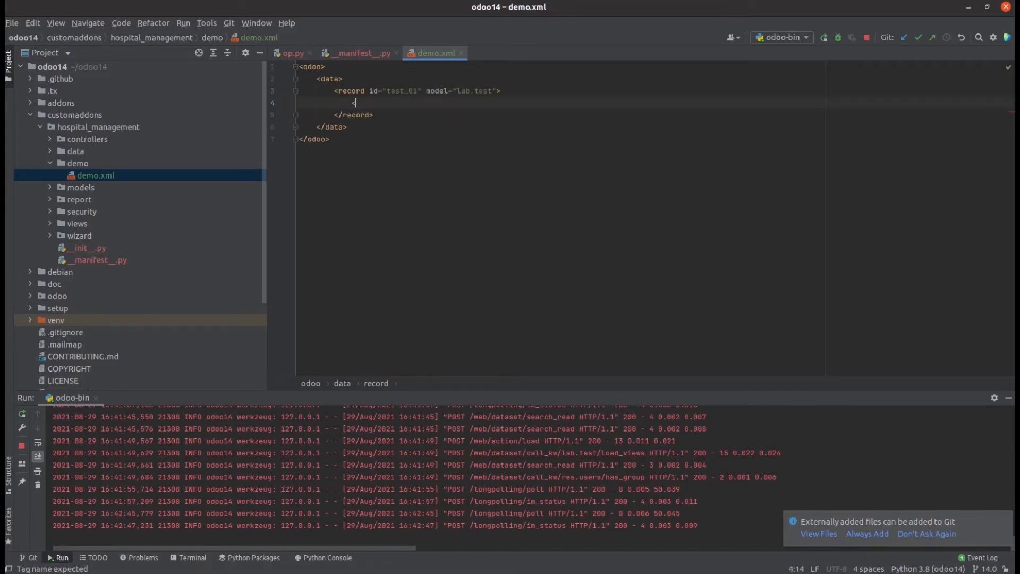
{"action": "type", "text": "<field"}
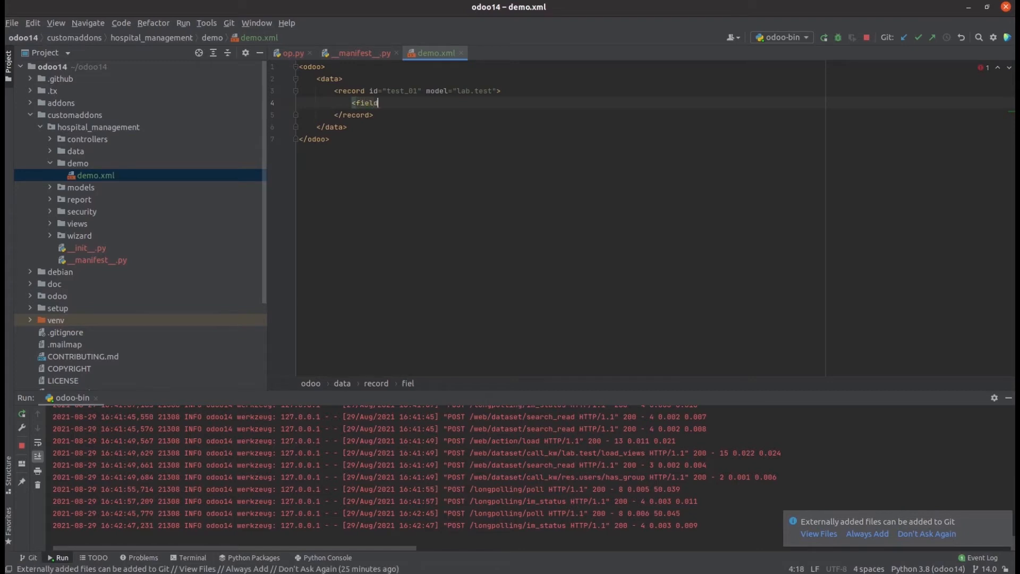
{"action": "type", "text": "n"}
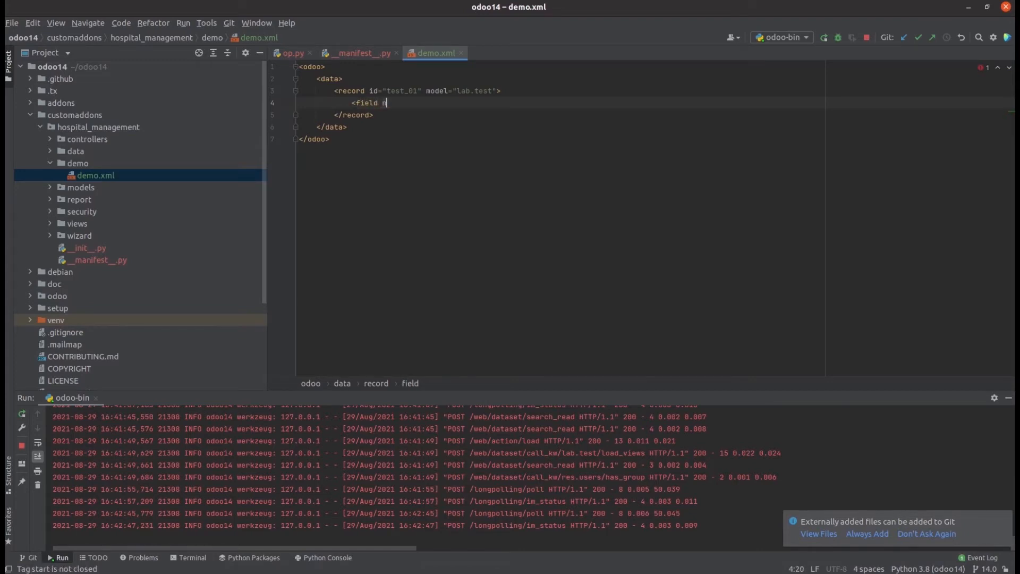
{"action": "type", "text": "ame=\"na"}
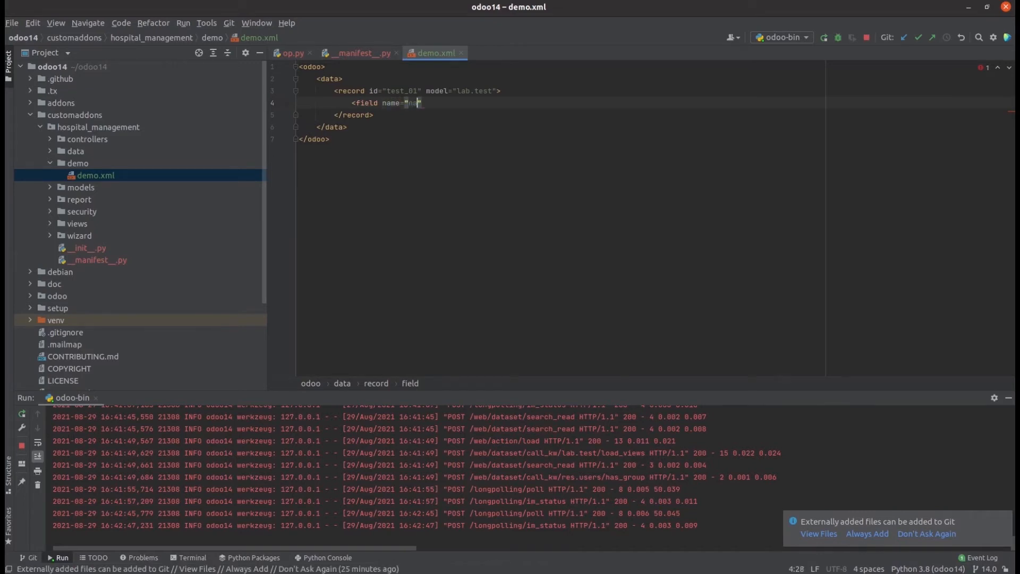
{"action": "type", "text": "ame"}
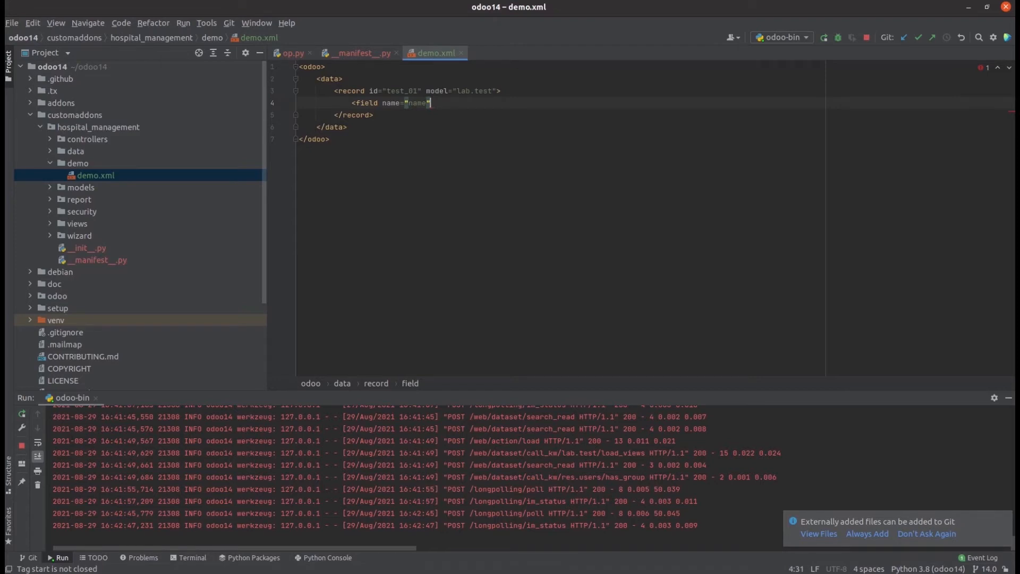
{"action": "type", "text": ">H</field>"}
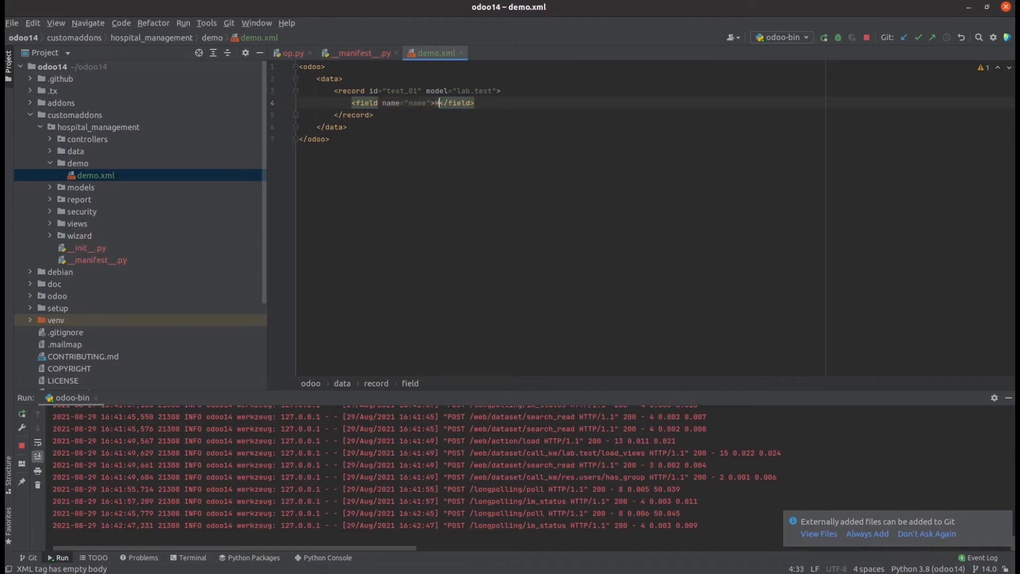
{"action": "type", "text": "HB"}
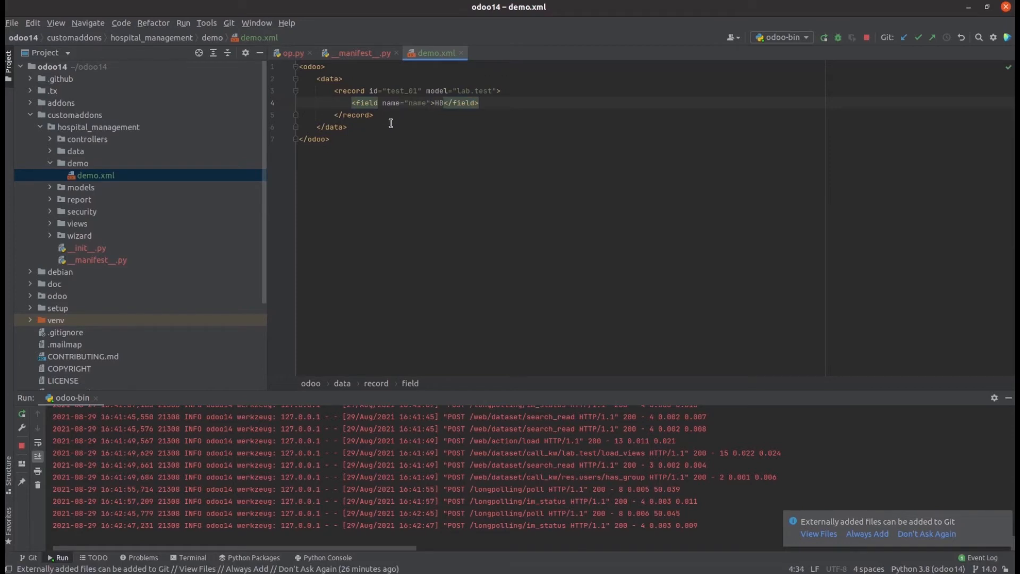
{"action": "key", "text": "Enter"}
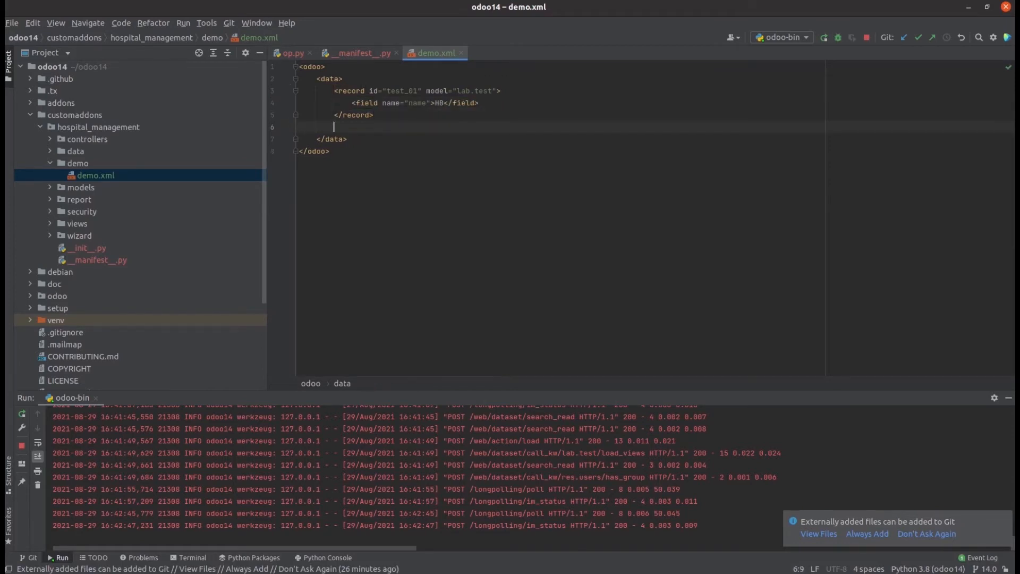
{"action": "type", "text": "<record id"}
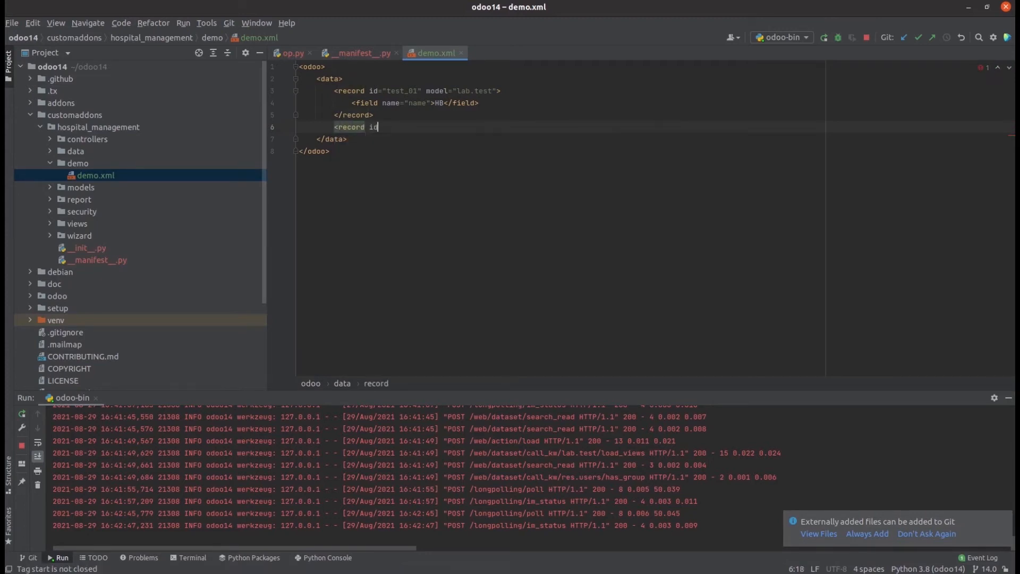
- Fill in record test_02 for model lab.test with a name field of RTPCR
{"action": "type", "text": "=\""}
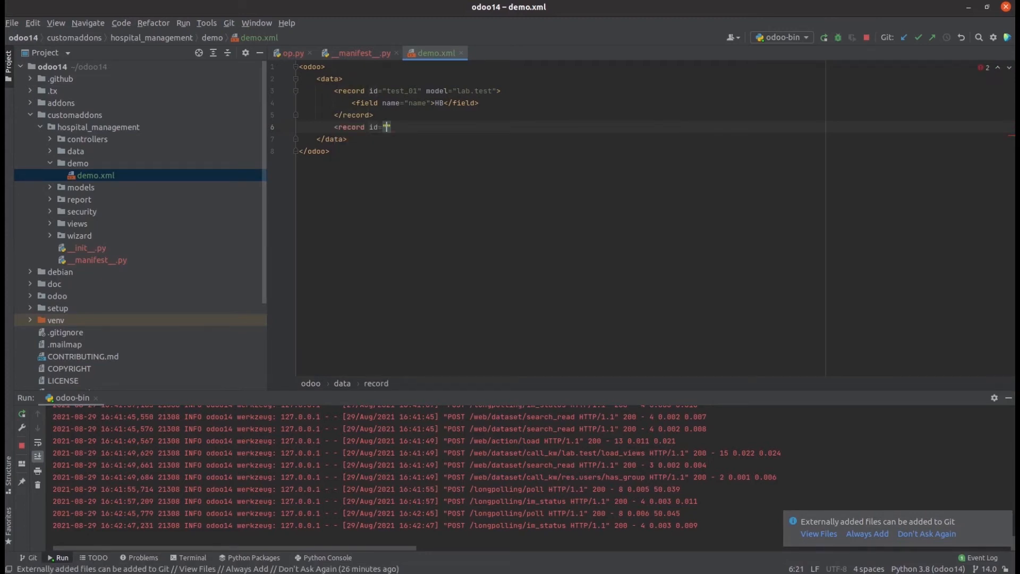
{"action": "type", "text": "\"test"}
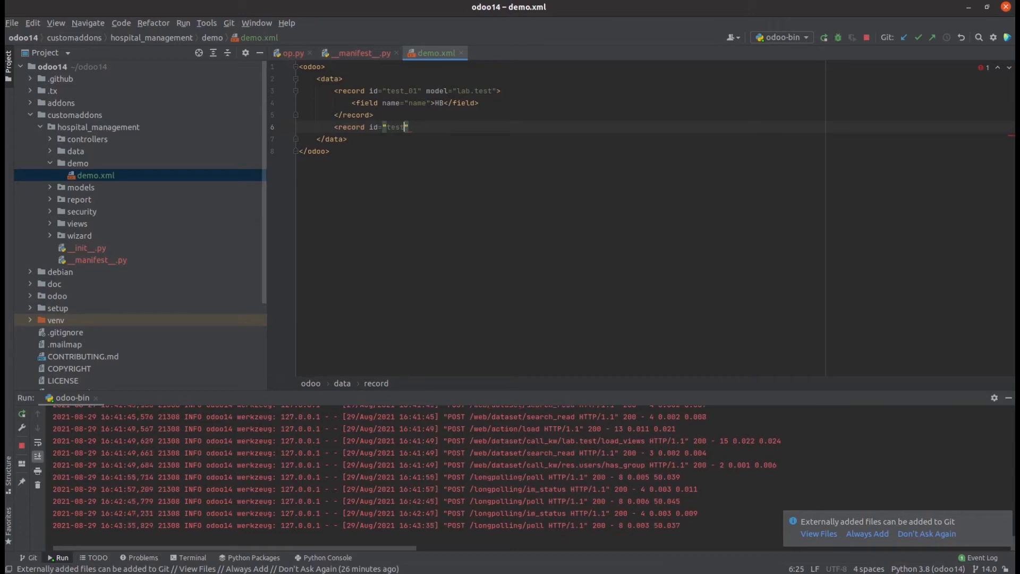
{"action": "type", "text": "02"}
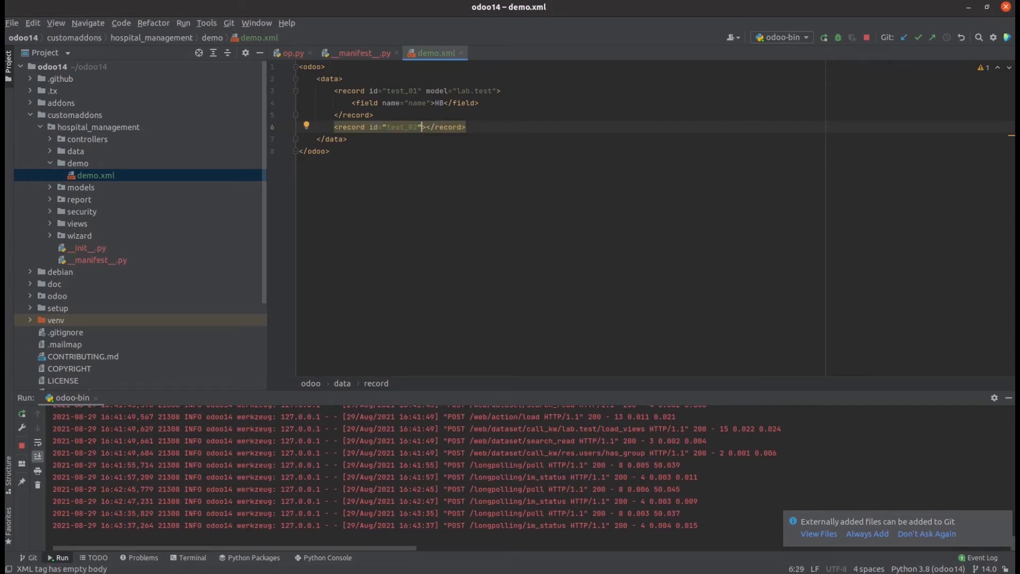
{"action": "type", "text": "model \"\""}
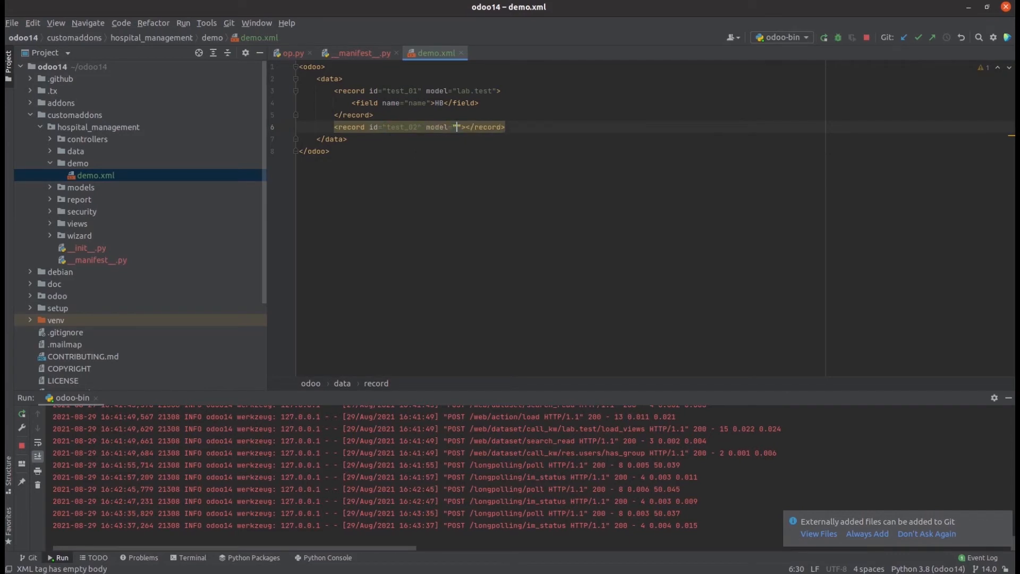
{"action": "type", "text": "la"}
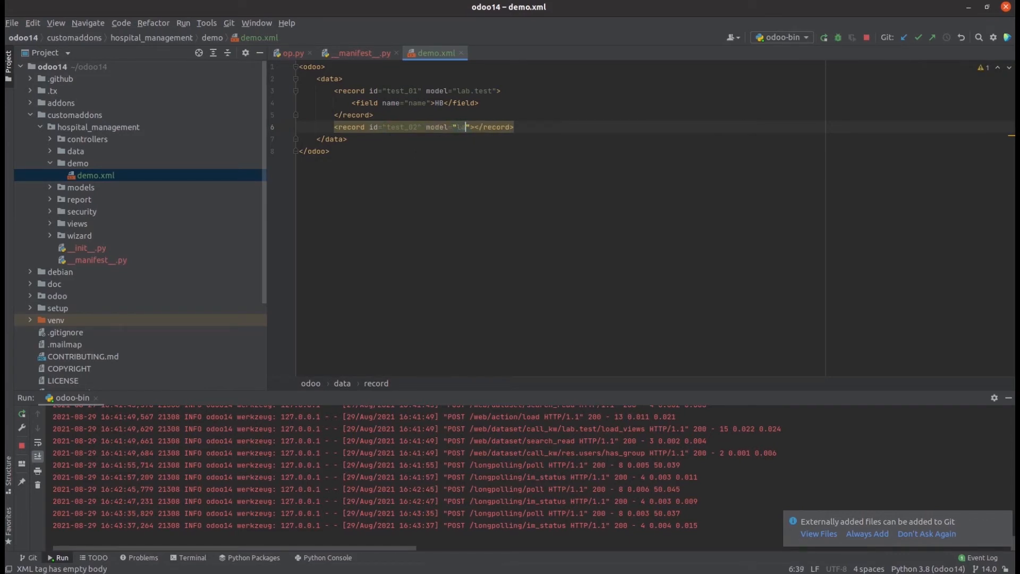
{"action": "type", "text": "lab.test"}
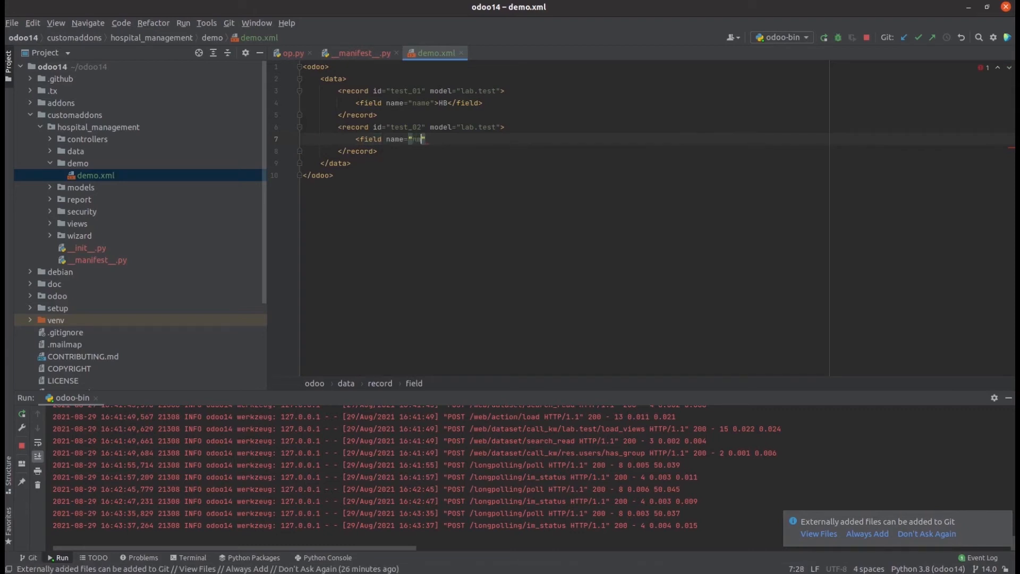
{"action": "type", "text": "ame"}
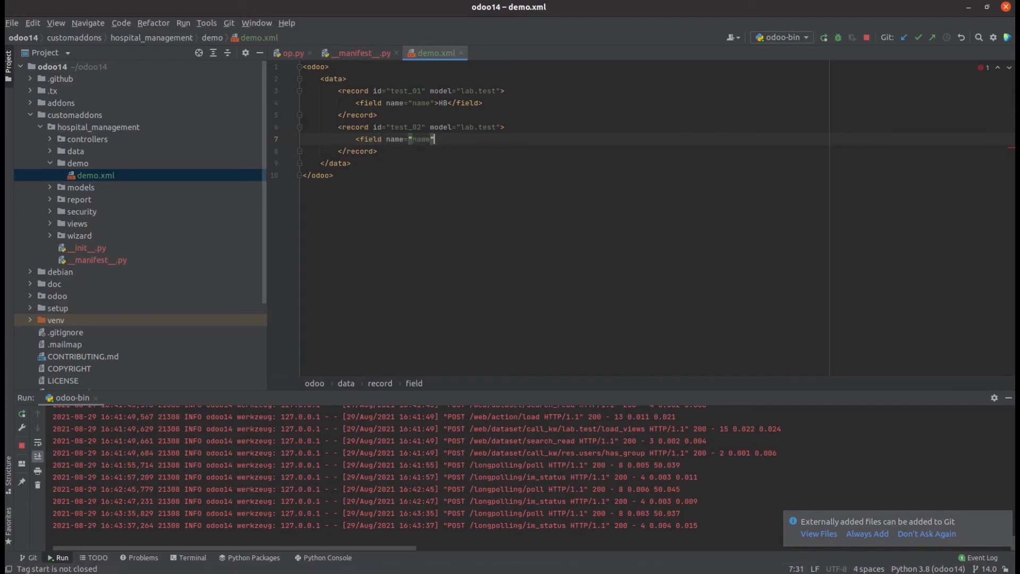
{"action": "type", "text": "\"></field>"}
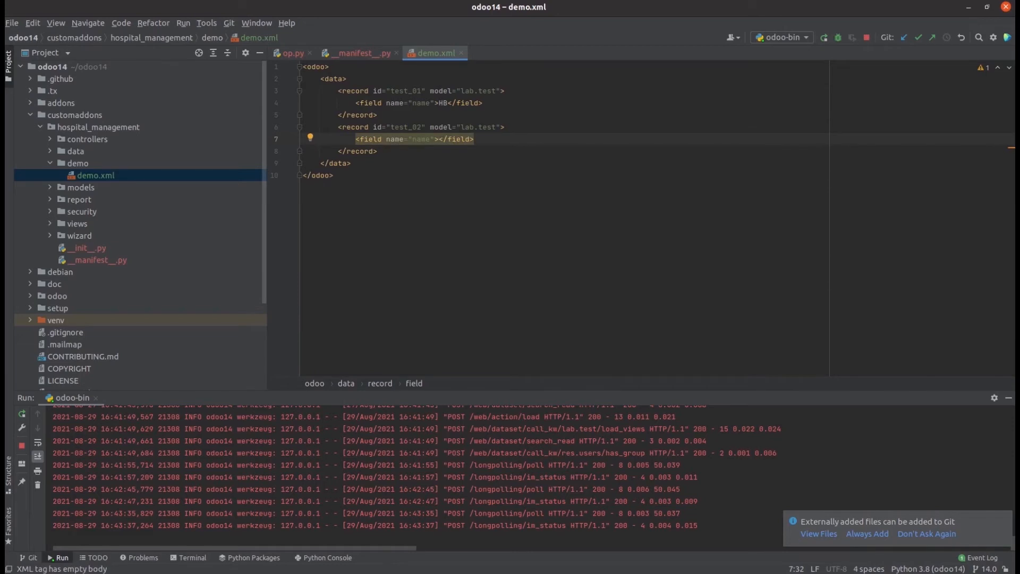
{"action": "type", "text": "RT"}
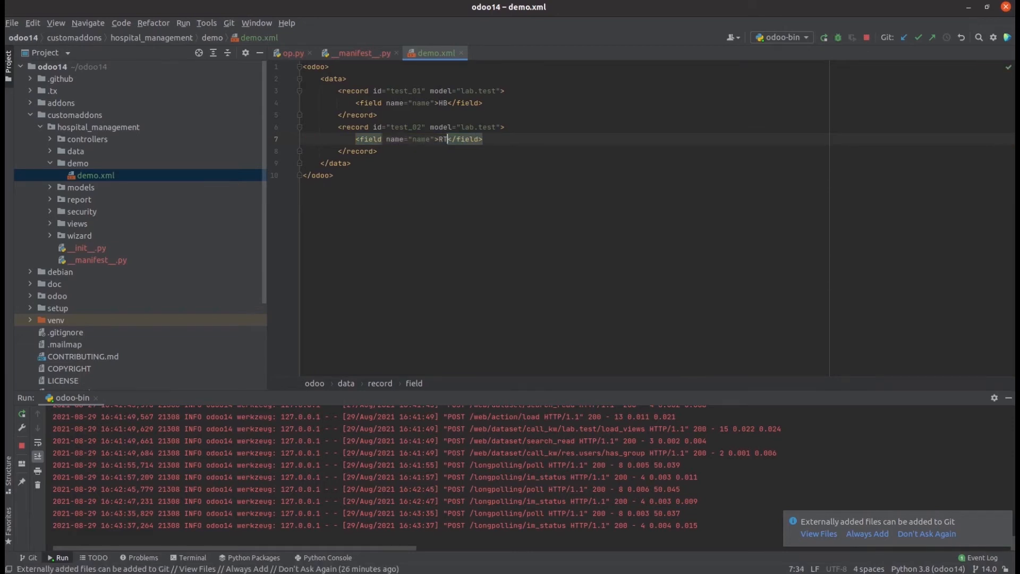
{"action": "type", "text": "PC"}
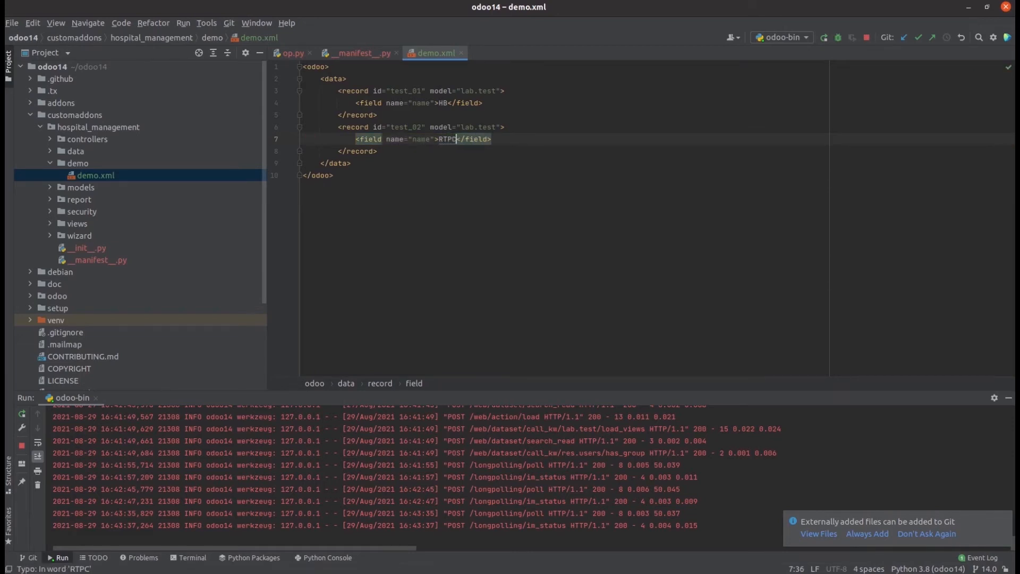
{"action": "type", "text": "R"}
{"action": "type", "text": "<"}
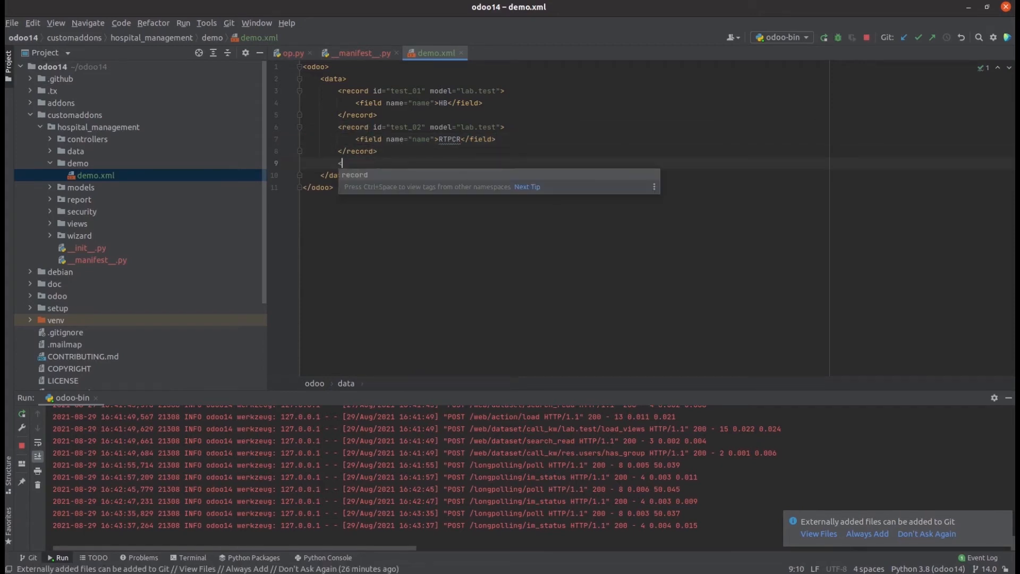
- Write record test_03 for model lab.test with its name field set to Antigen
{"action": "type", "text": "record"}
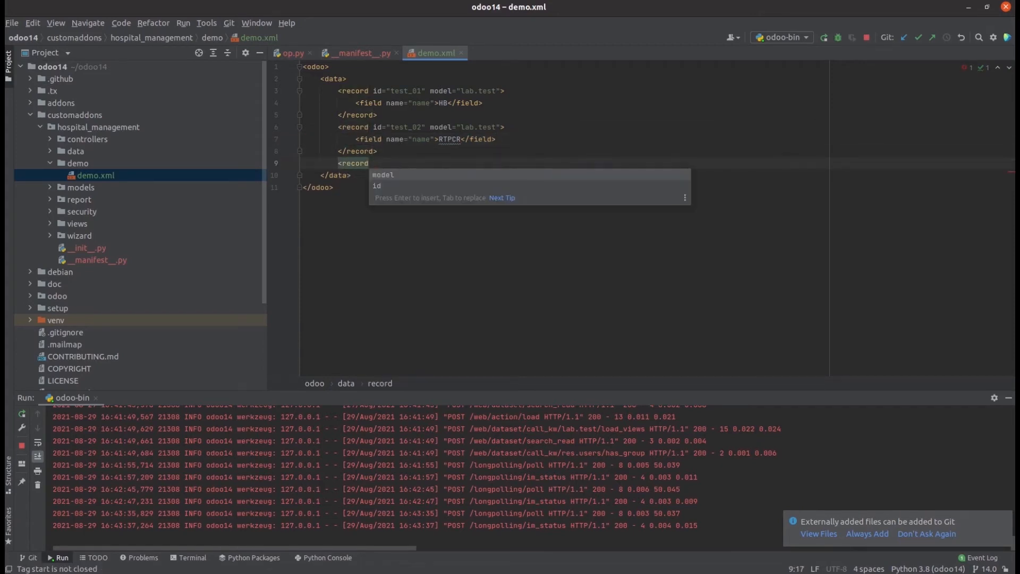
{"action": "type", "text": "id=\"\""}
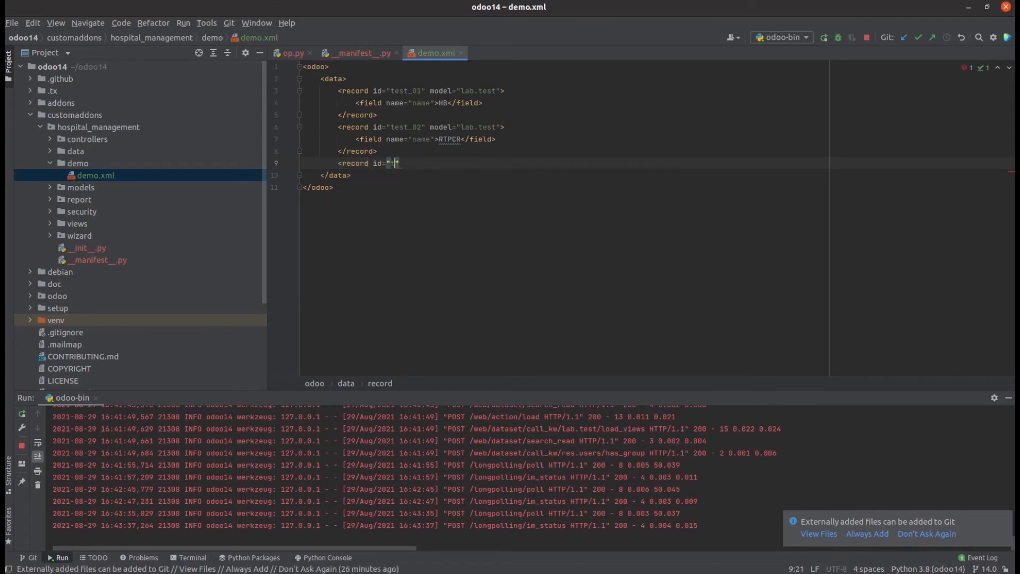
{"action": "type", "text": "test_03"}
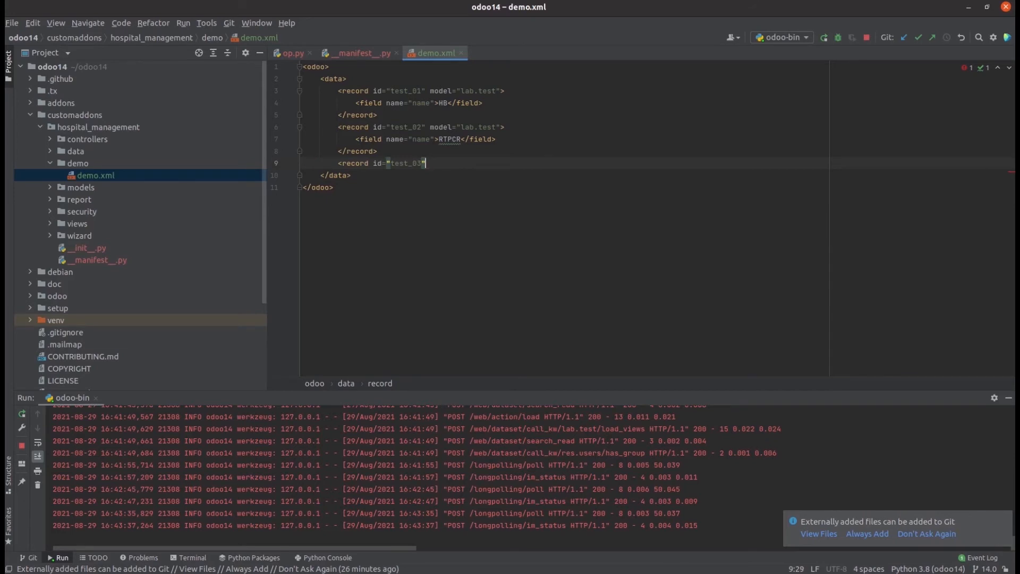
{"action": "type", "text": "model=\"\""}
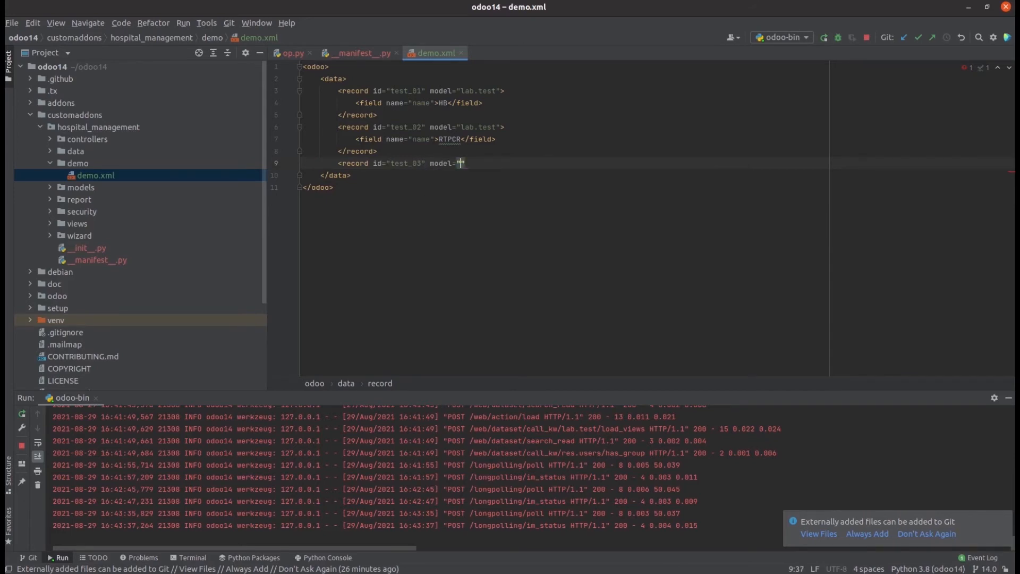
{"action": "type", "text": "lab.test"}
{"action": "type", "text": "<f"}
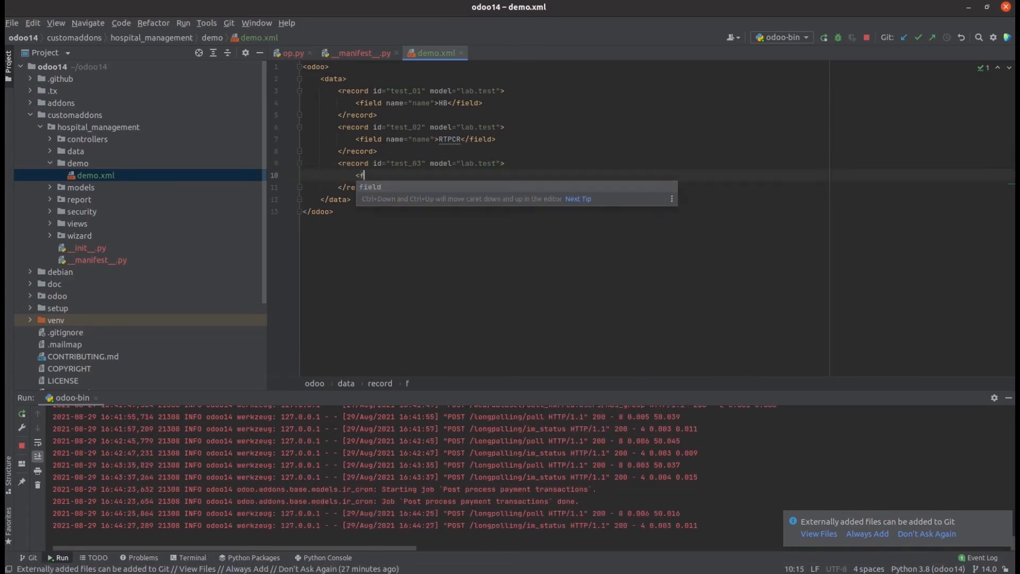
{"action": "type", "text": "ield name=\""}
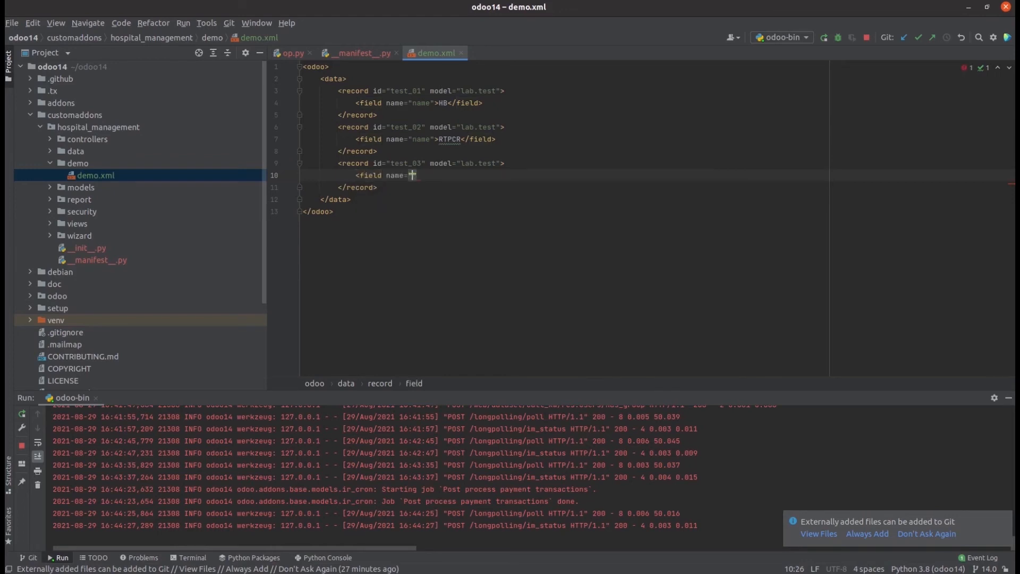
{"action": "type", "text": "name"}
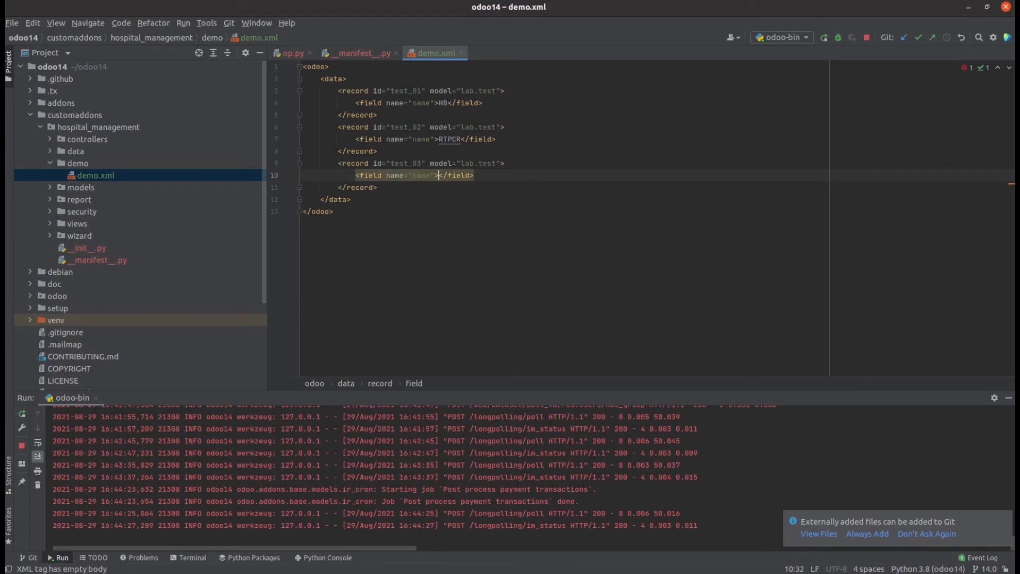
{"action": "type", "text": "An"}
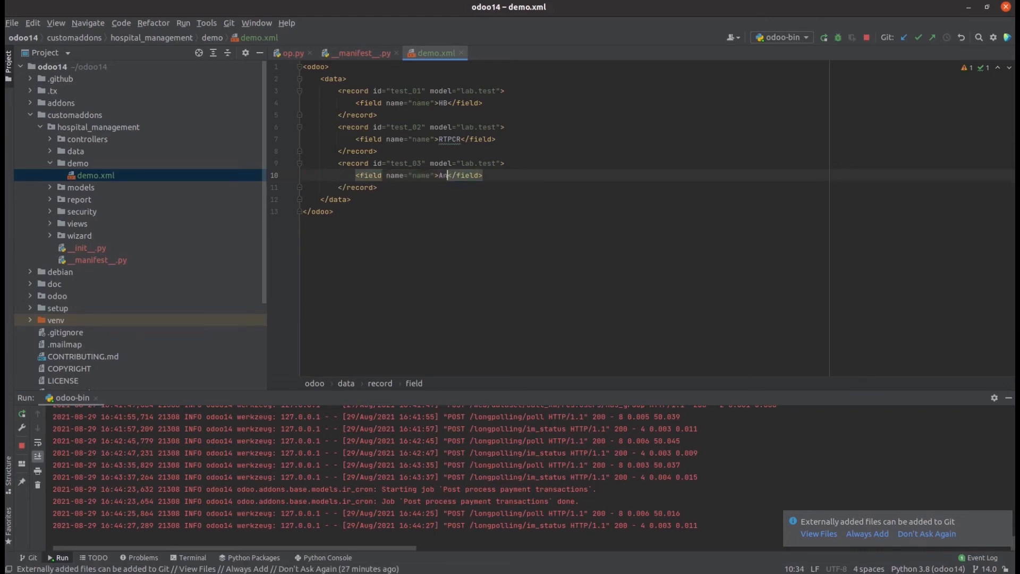
{"action": "type", "text": "tigen"}
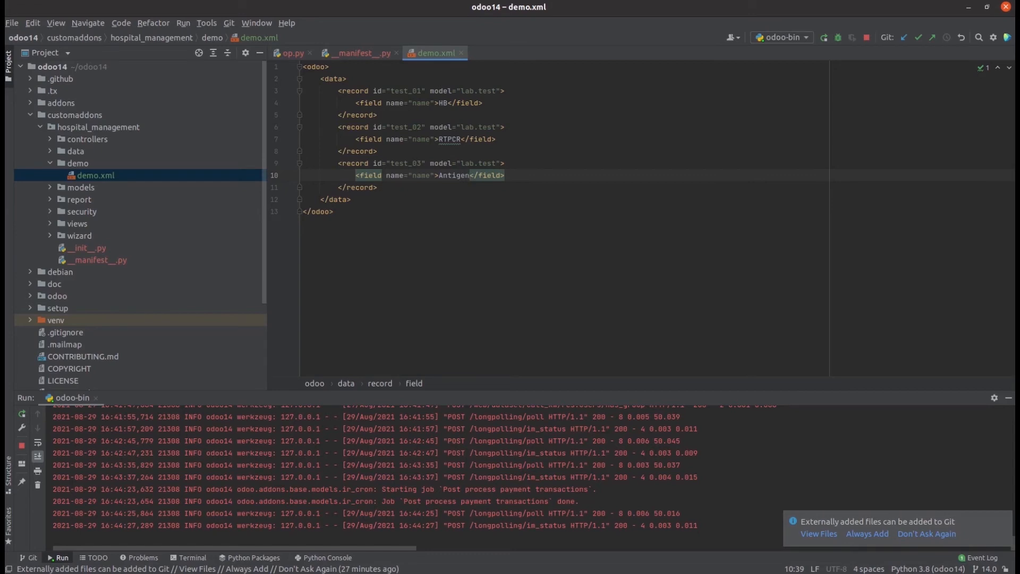
{"action": "left_click", "coordinate": [97, 259]}
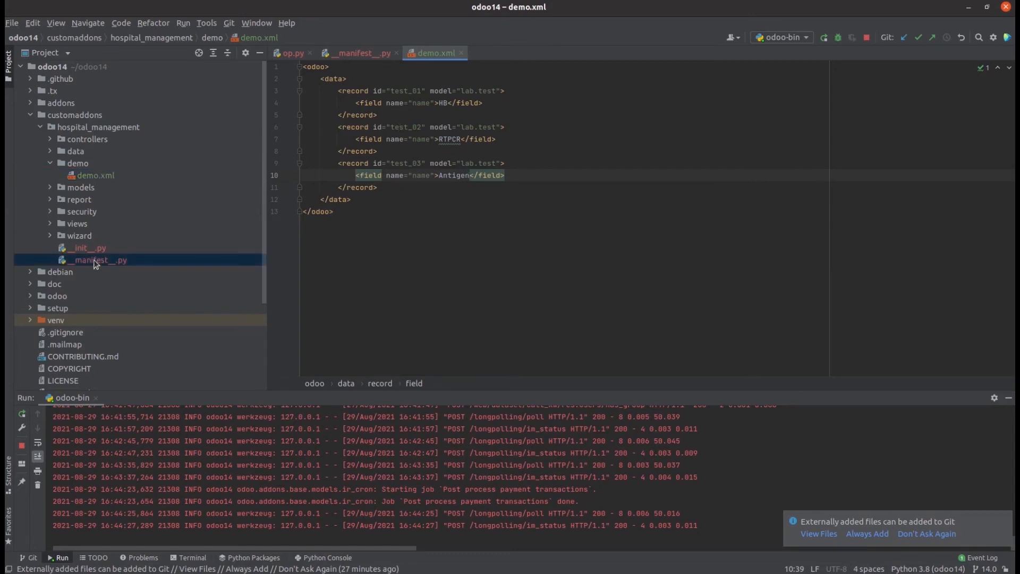
- Add 'demo/demo.xml' to the __manifest__.py demo list and rerun the Odoo server
{"action": "left_click", "coordinate": [358, 53]}
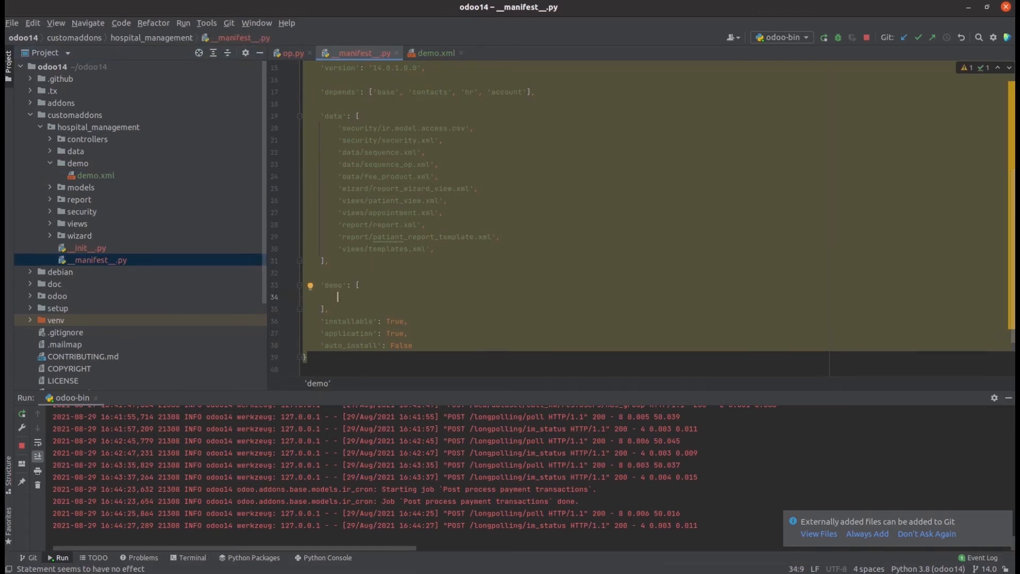
{"action": "type", "text": "'"}
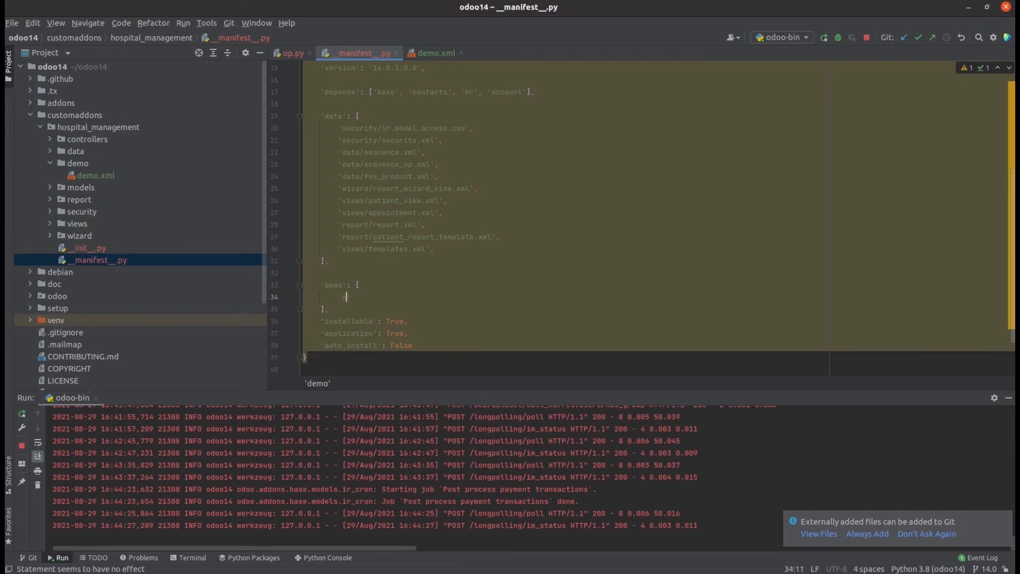
{"action": "type", "text": "dem"}
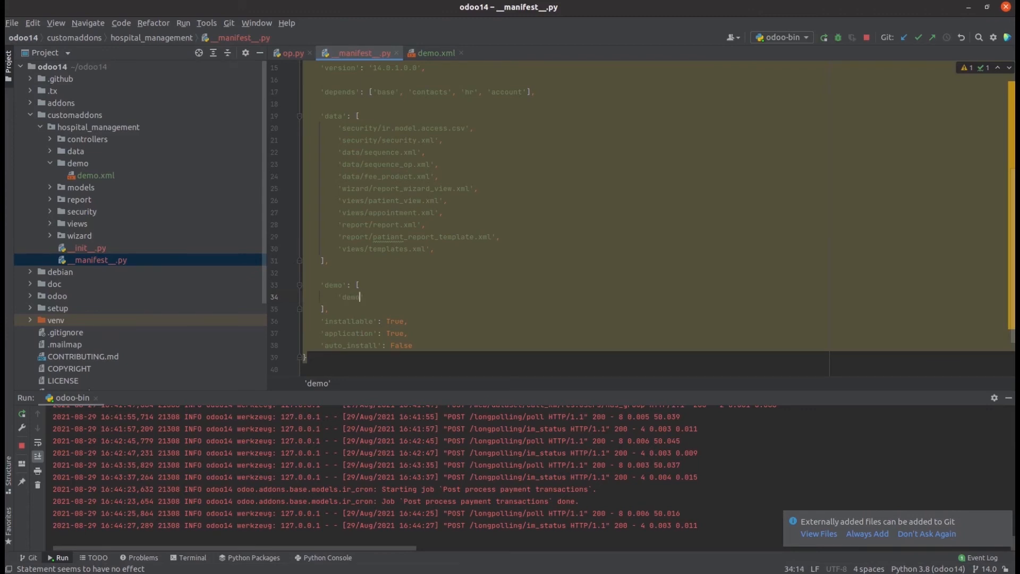
{"action": "type", "text": "/demo.xml"}
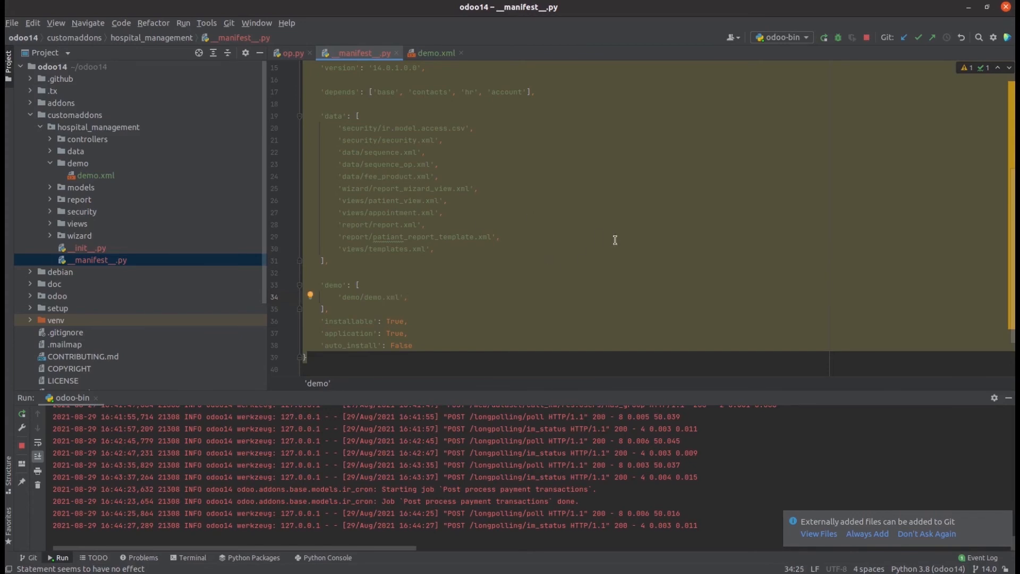
{"action": "left_click", "coordinate": [499, 237]}
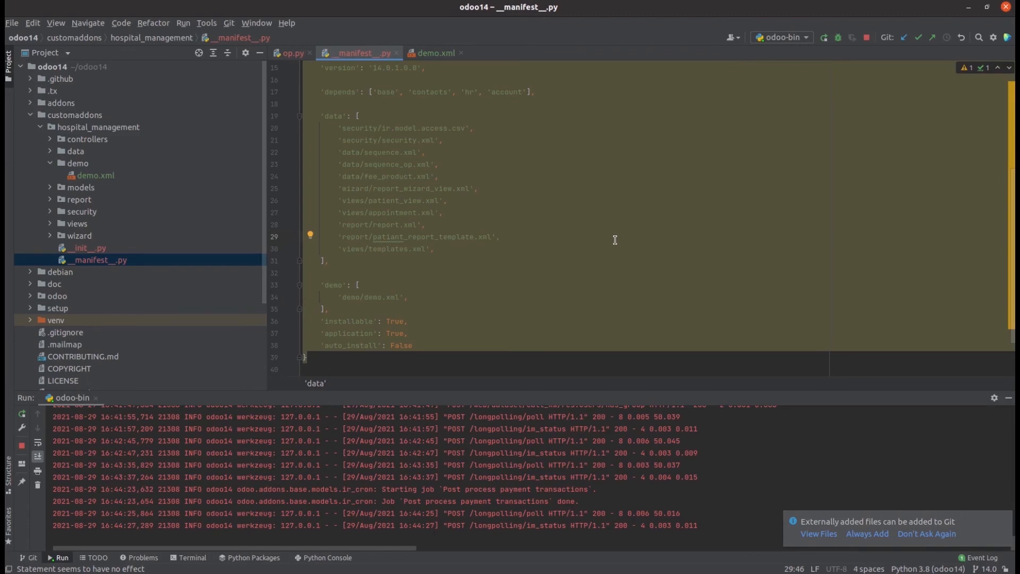
{"action": "left_click", "coordinate": [824, 38]}
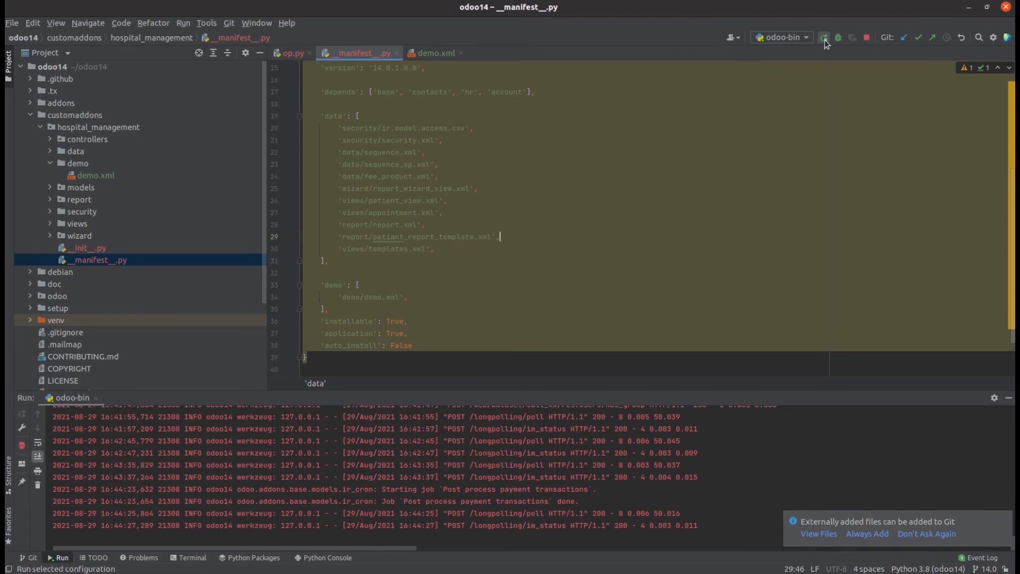
- Restart the Odoo server again and bring up Odoo's app list in the browser
{"action": "left_click", "coordinate": [825, 37]}
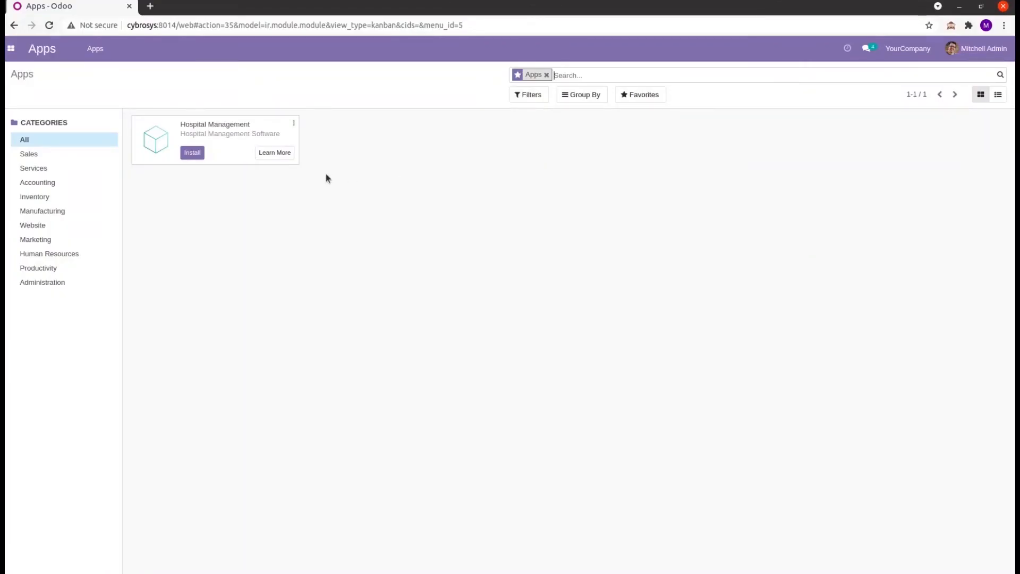
{"action": "left_click", "coordinate": [192, 152]}
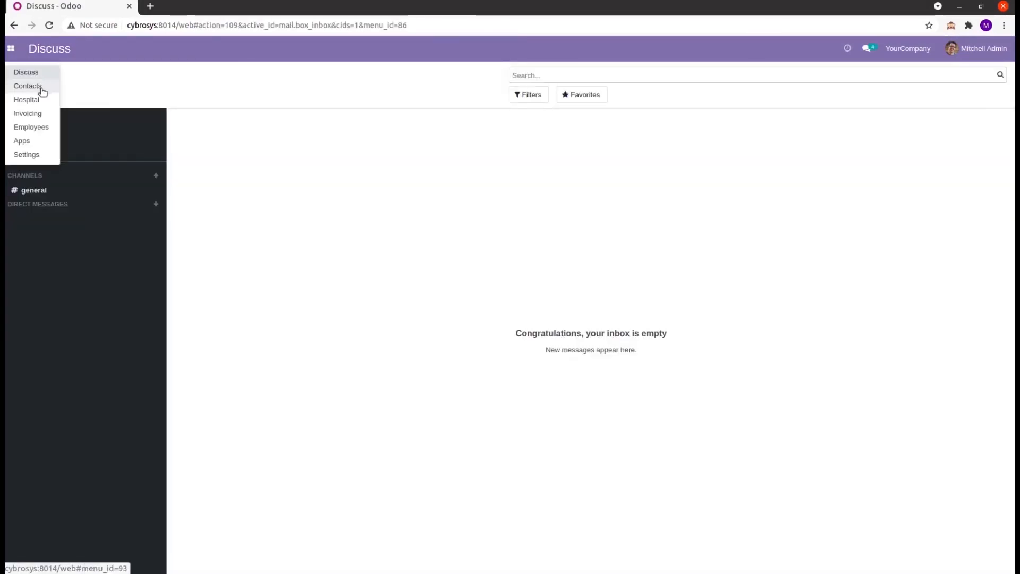
- Choose Hospital to see the HB, RTPCR and Antigen lab tests listed
{"action": "left_click", "coordinate": [26, 100]}
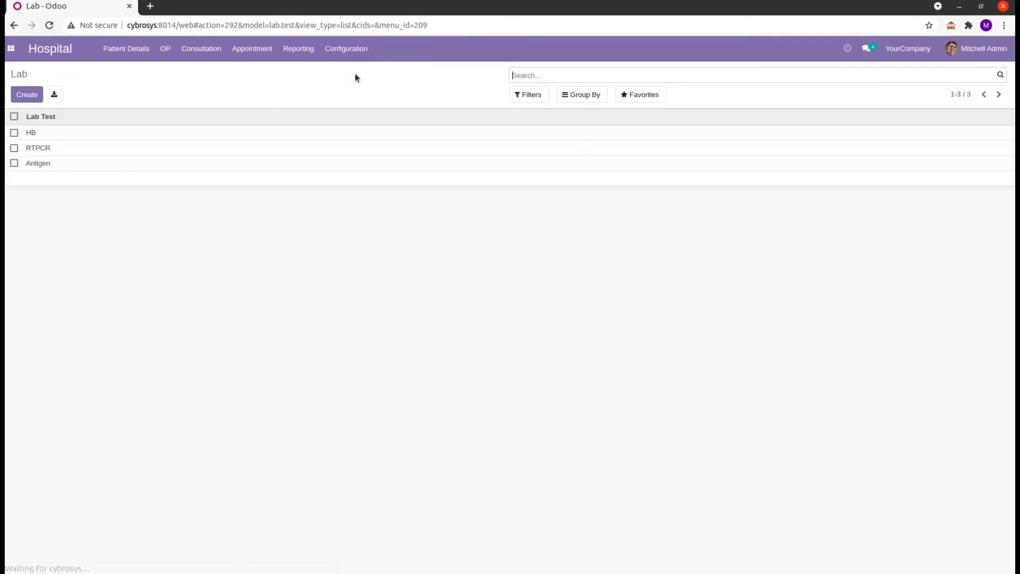
{"action": "mouse_move", "coordinate": [267, 88]}
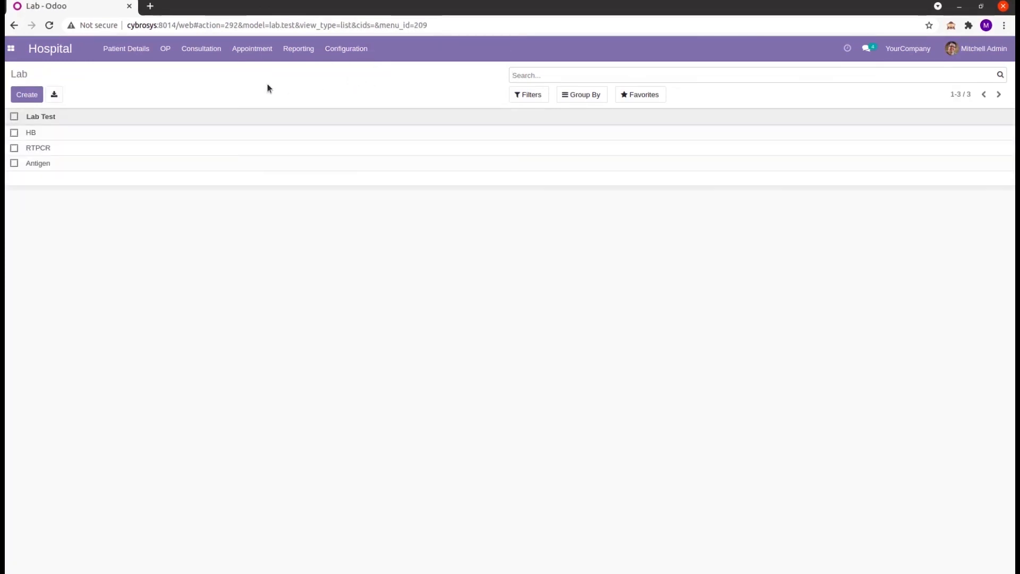